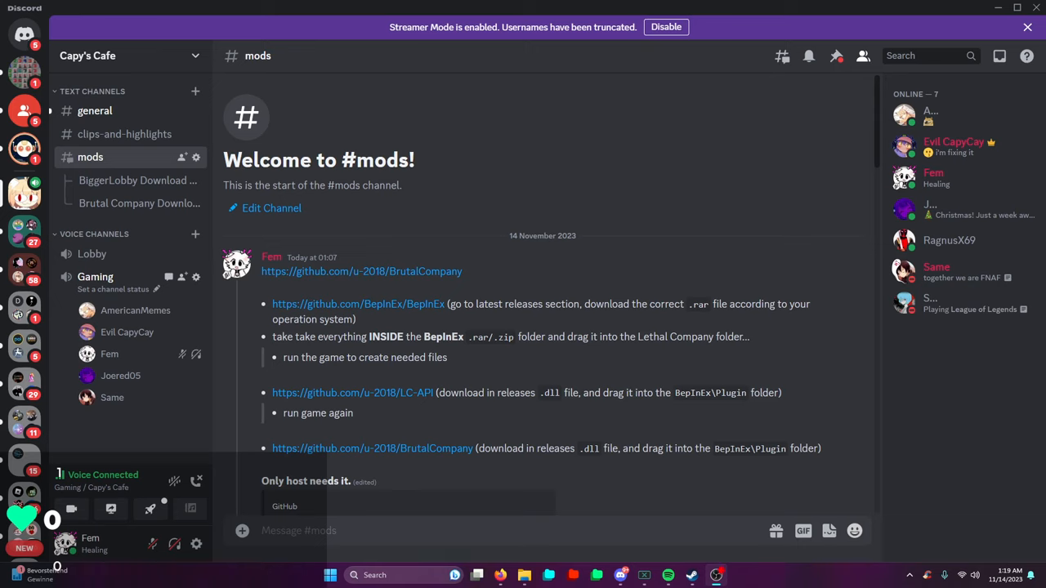
{"action": "mouse_move", "coordinate": [255, 492]}
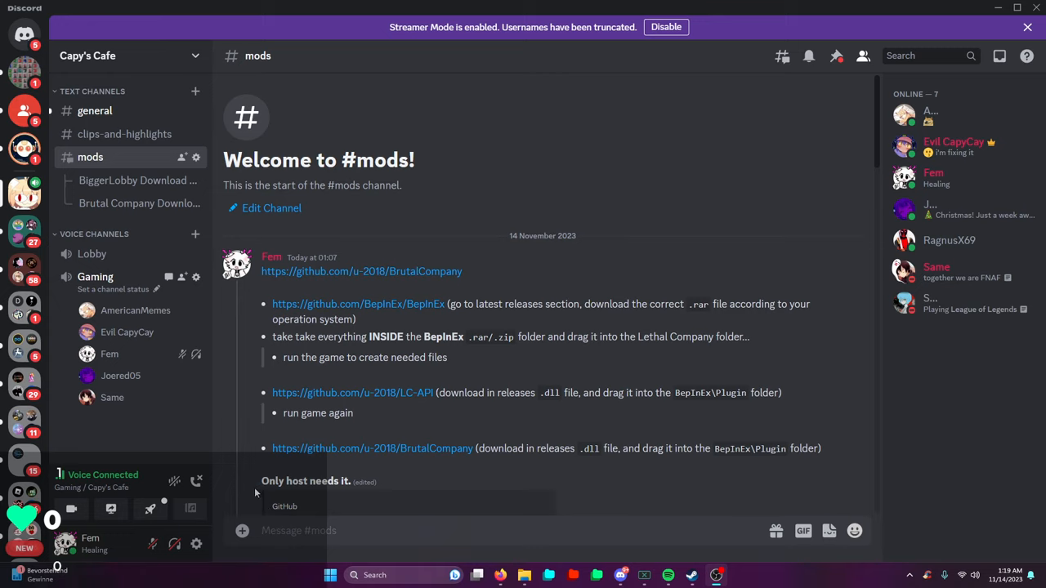
{"action": "mouse_move", "coordinate": [347, 409]}
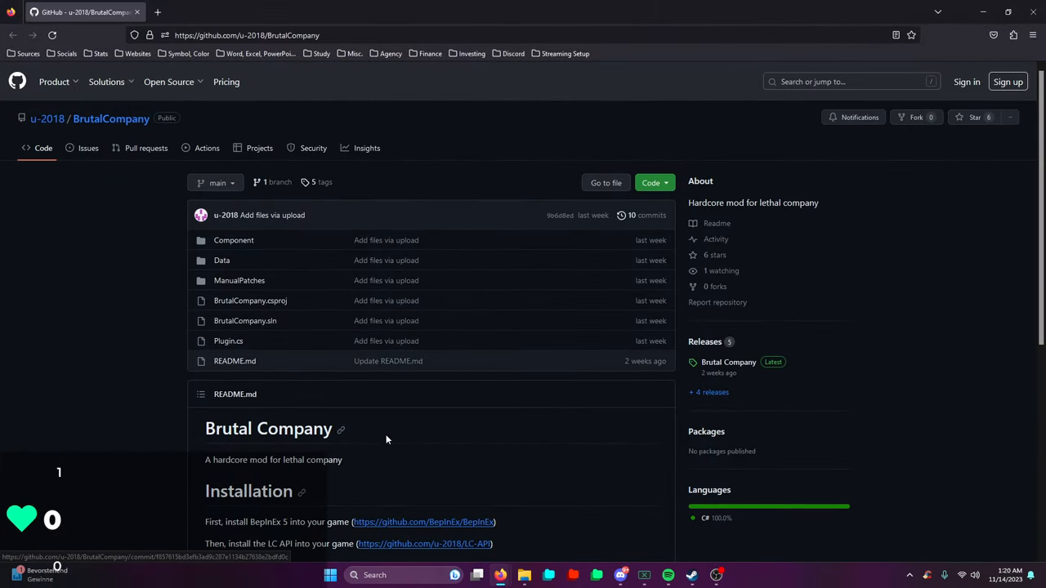
Step: Open the BepInEx and LC-API GitHub project pages in new tabs from the links
{"action": "scroll", "scroll_direction": "down", "scroll_amount": 3}
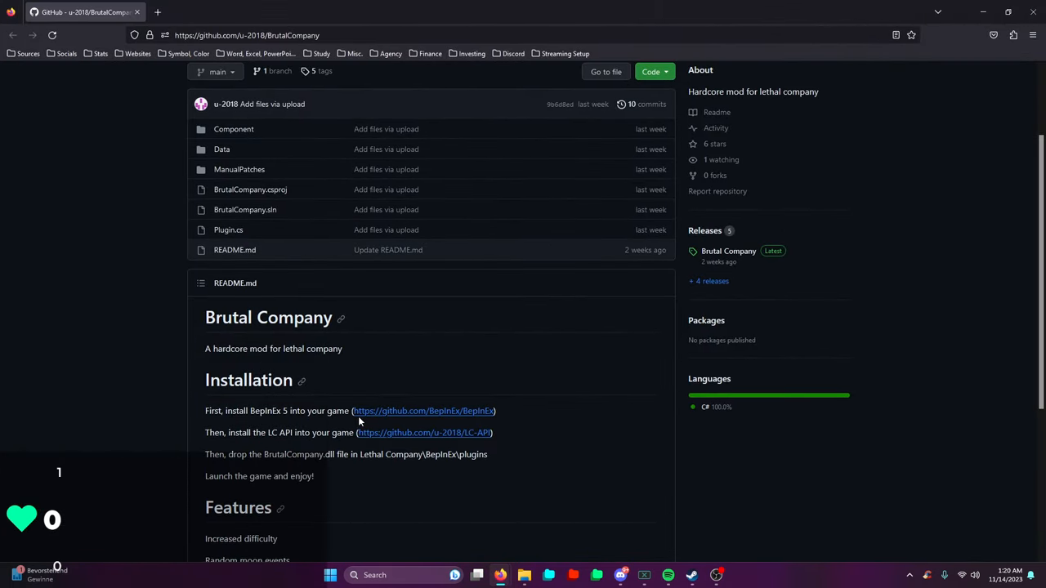
{"action": "mouse_move", "coordinate": [402, 421]}
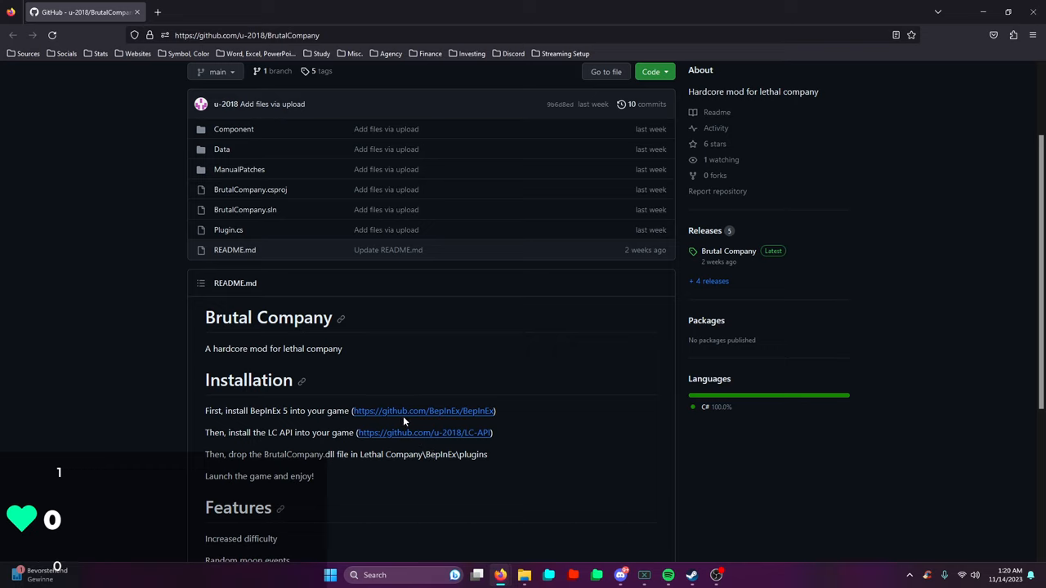
{"action": "left_click", "coordinate": [425, 431]}
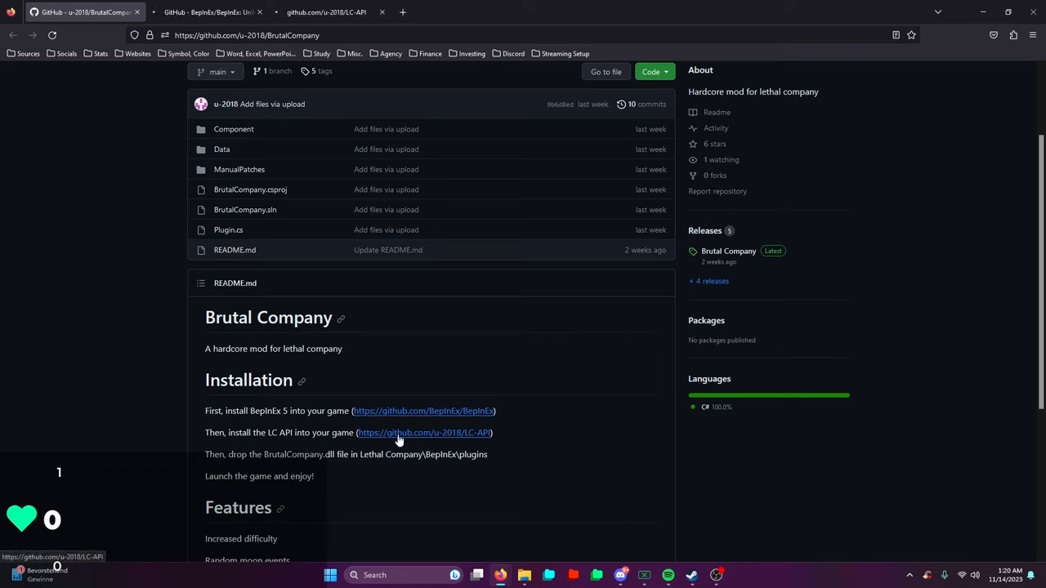
{"action": "left_click", "coordinate": [425, 431]}
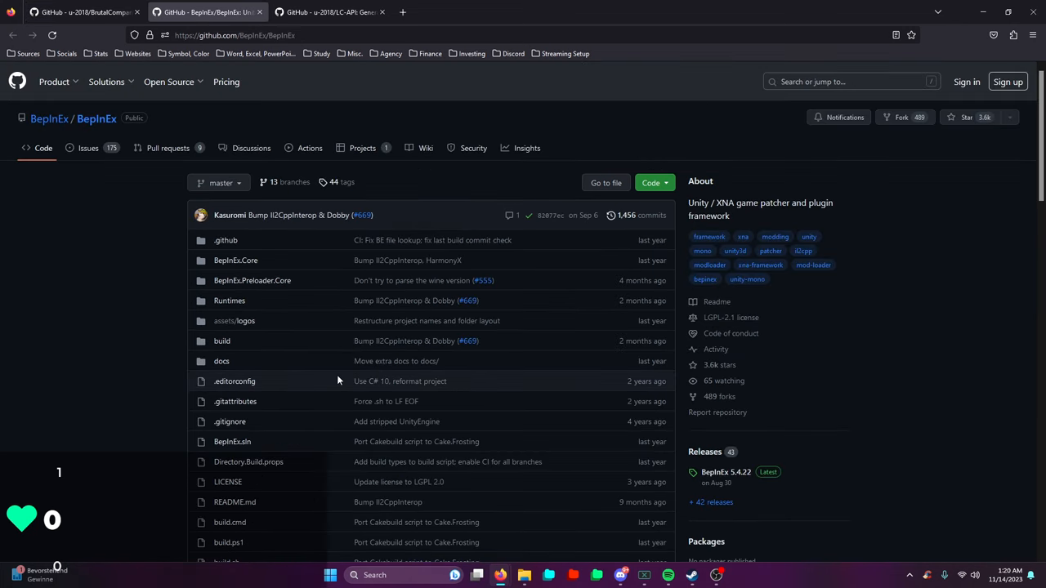
Step: Download BepInEx_x64_5.4.22.0.zip from the latest BepInEx releases Assets
{"action": "scroll", "scroll_direction": "down", "scroll_amount": 3}
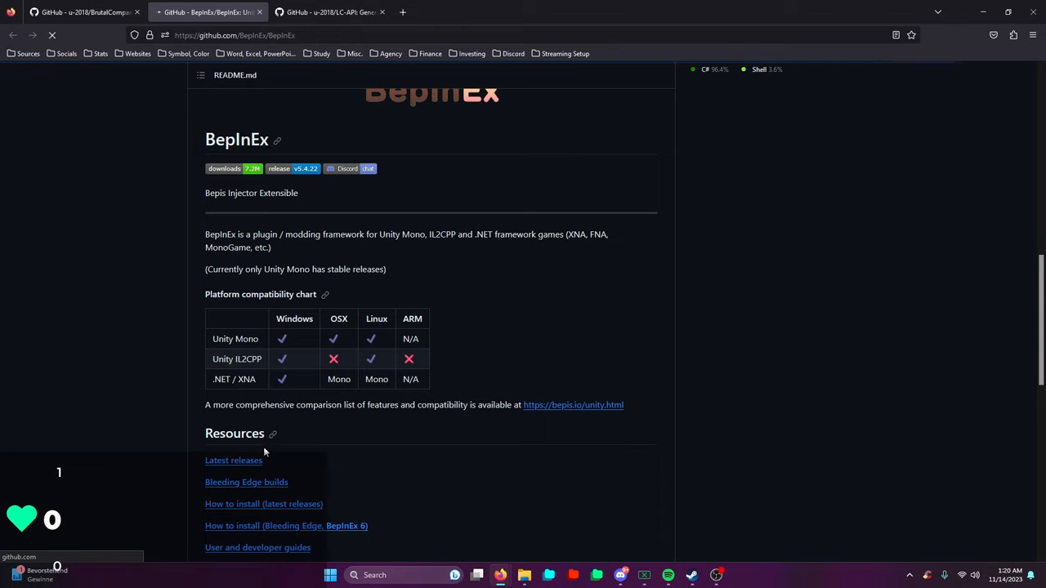
{"action": "left_click", "coordinate": [232, 461]}
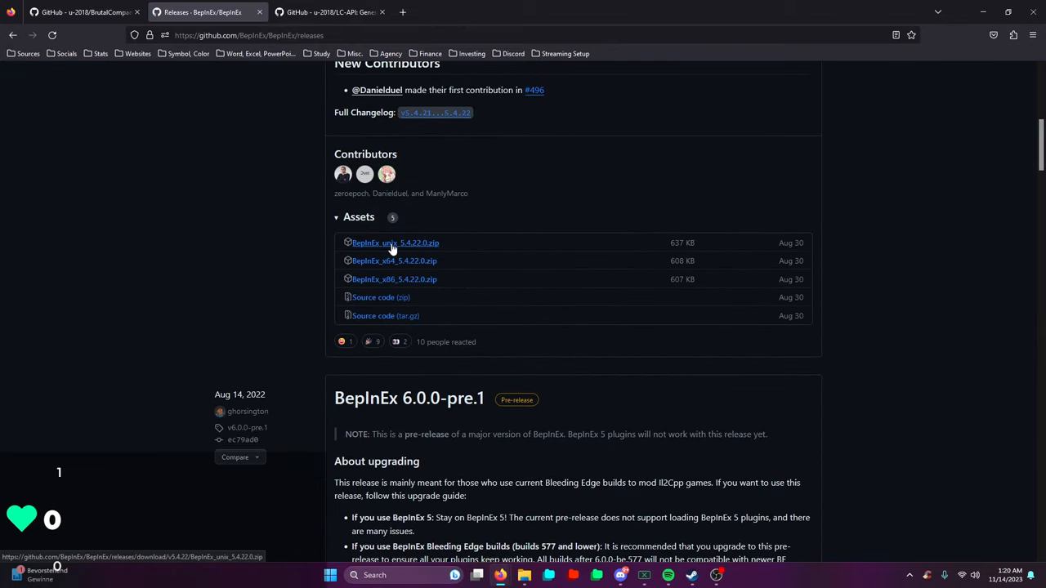
{"action": "mouse_move", "coordinate": [392, 262]}
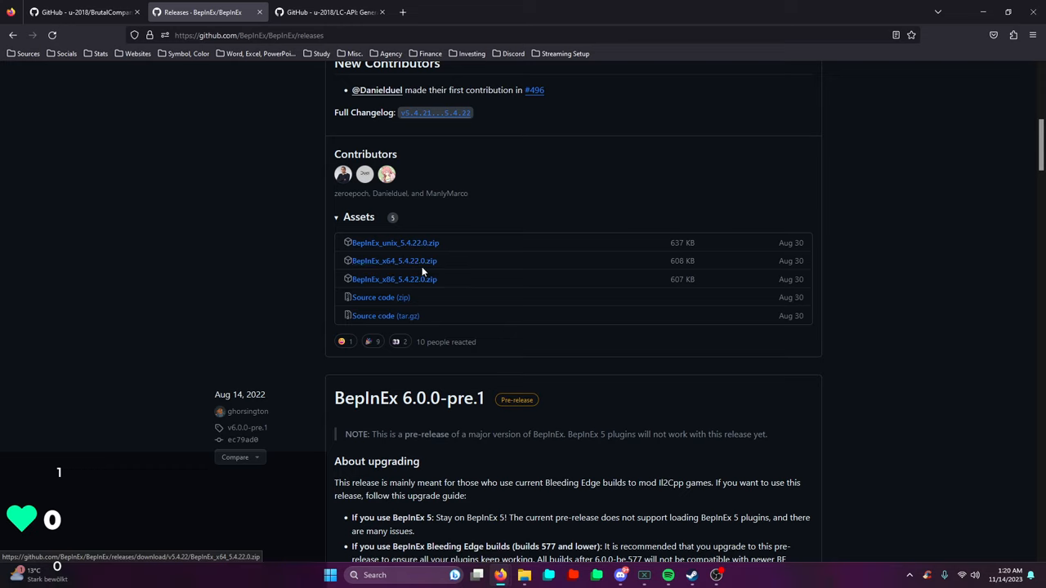
{"action": "left_click", "coordinate": [392, 261]}
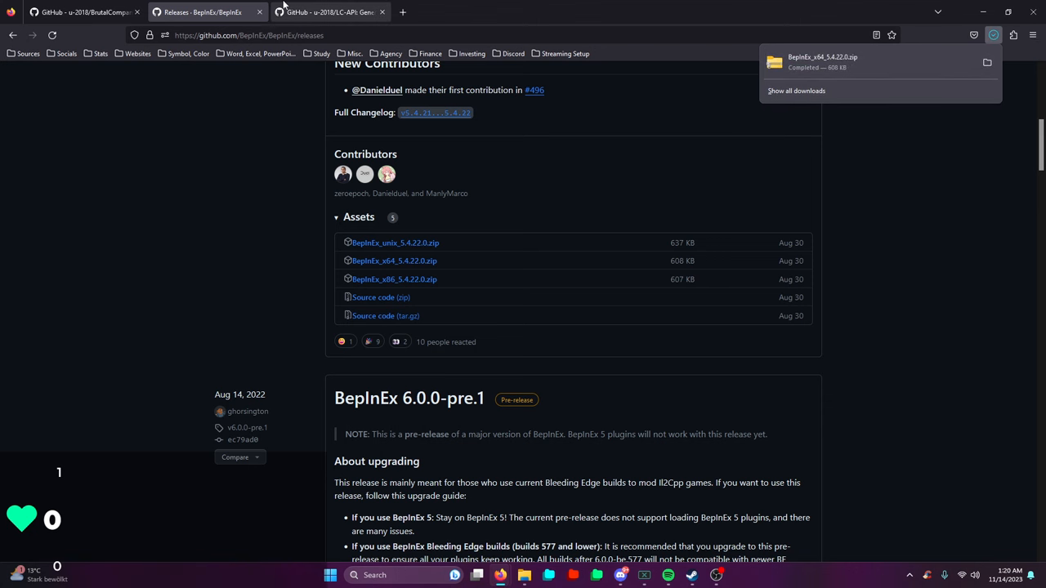
Step: View the LC-API and BrutalCompany releases pages, then bring Steam to the front
{"action": "left_click", "coordinate": [327, 11]}
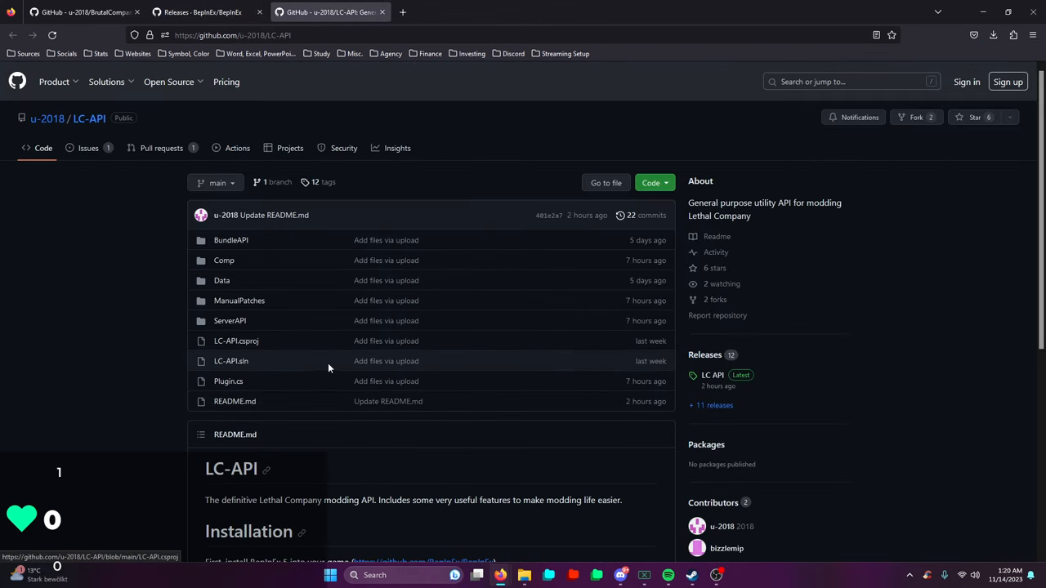
{"action": "mouse_move", "coordinate": [711, 406]}
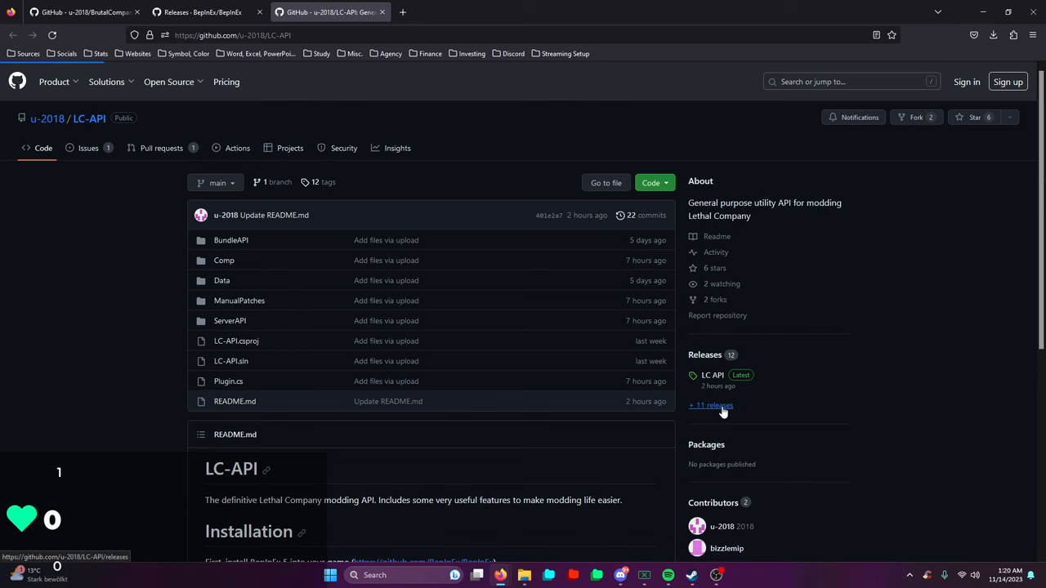
{"action": "left_click", "coordinate": [709, 406]}
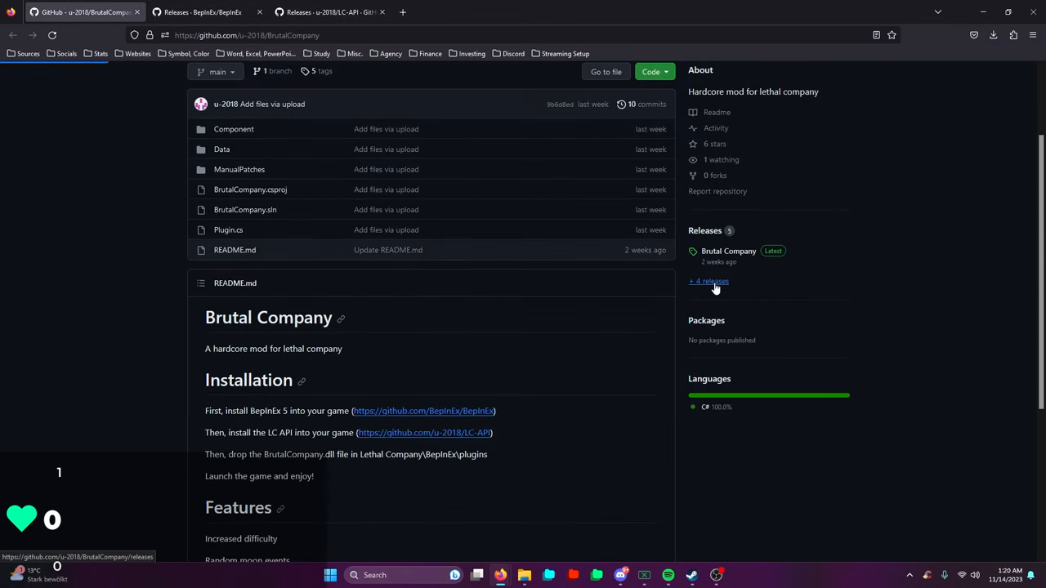
{"action": "left_click", "coordinate": [709, 281]}
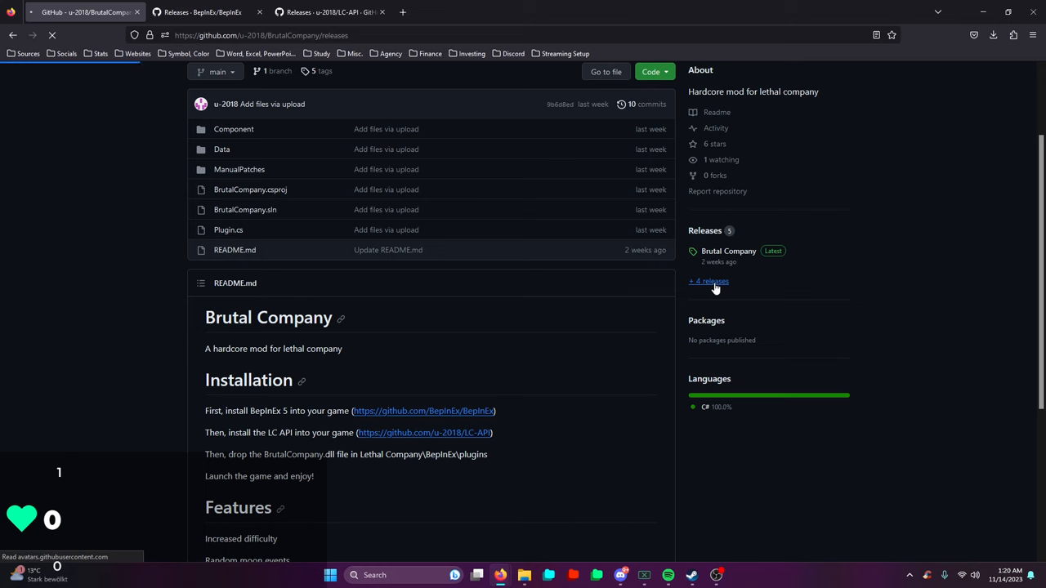
{"action": "left_click", "coordinate": [710, 281]}
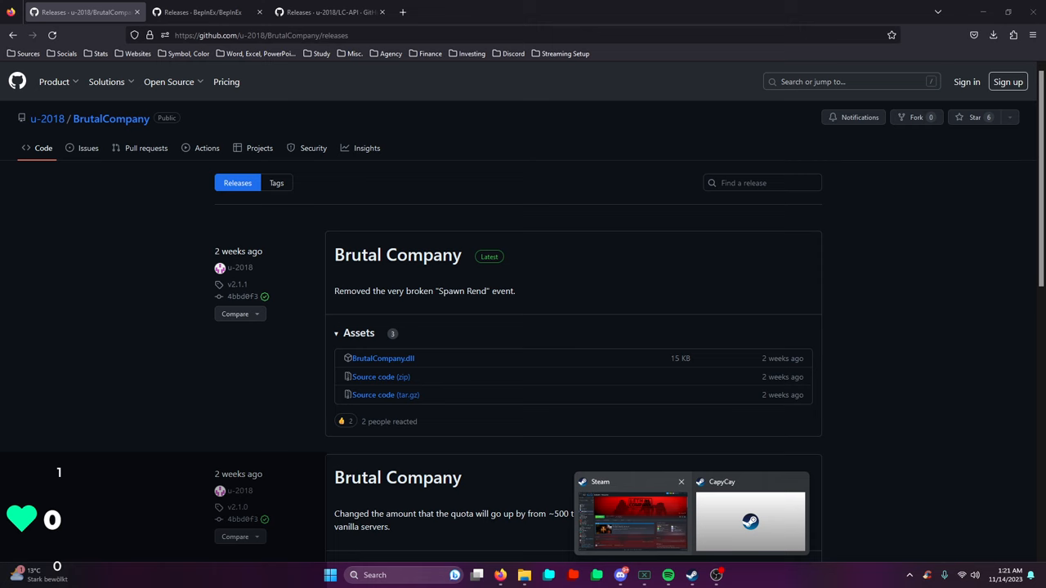
{"action": "left_click", "coordinate": [550, 575]}
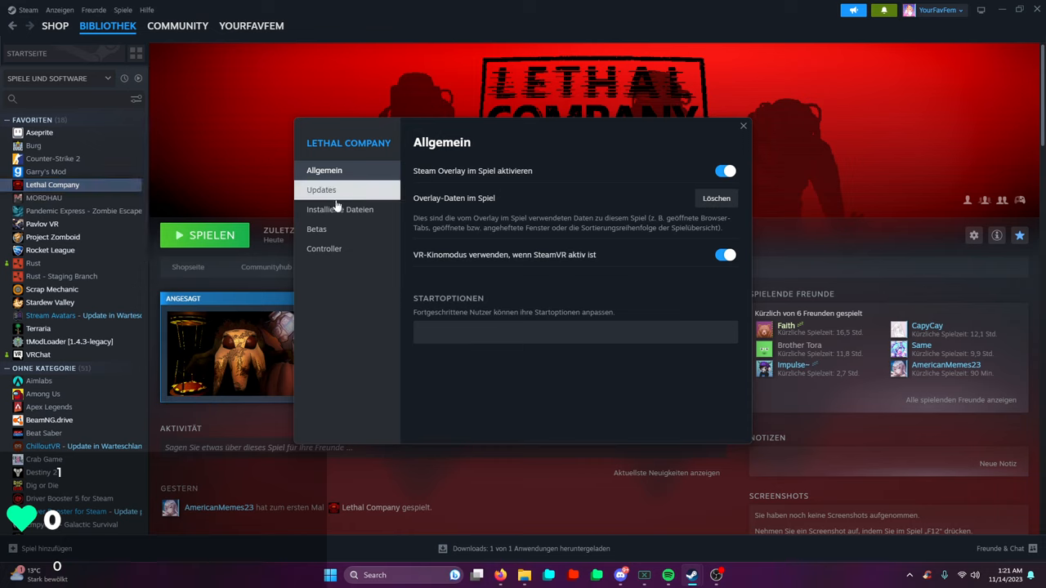
Step: Browse Lethal Company's installed files from its Steam properties to reach the game folder
{"action": "left_click", "coordinate": [340, 209]}
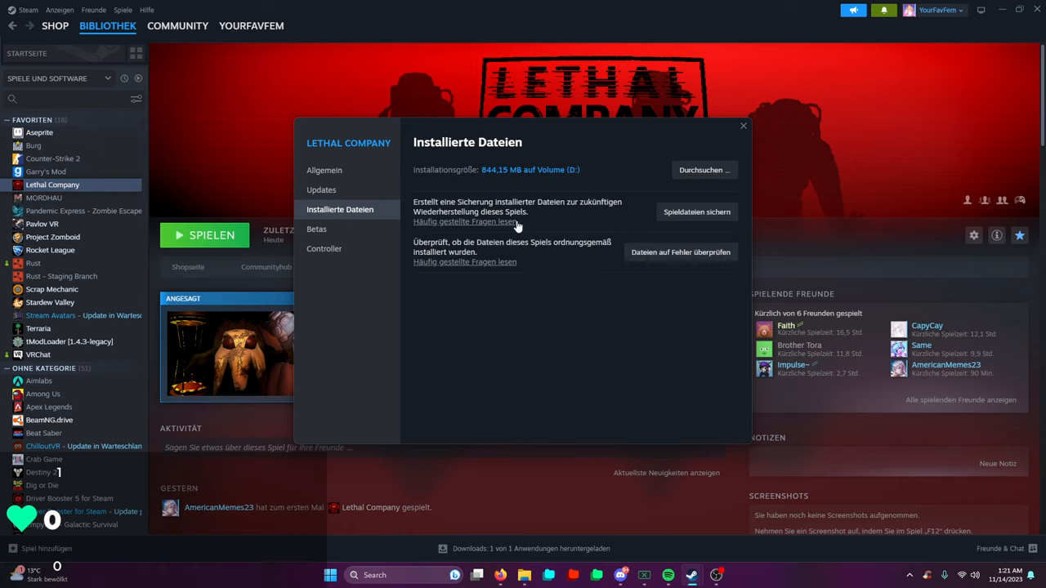
{"action": "mouse_move", "coordinate": [618, 191]}
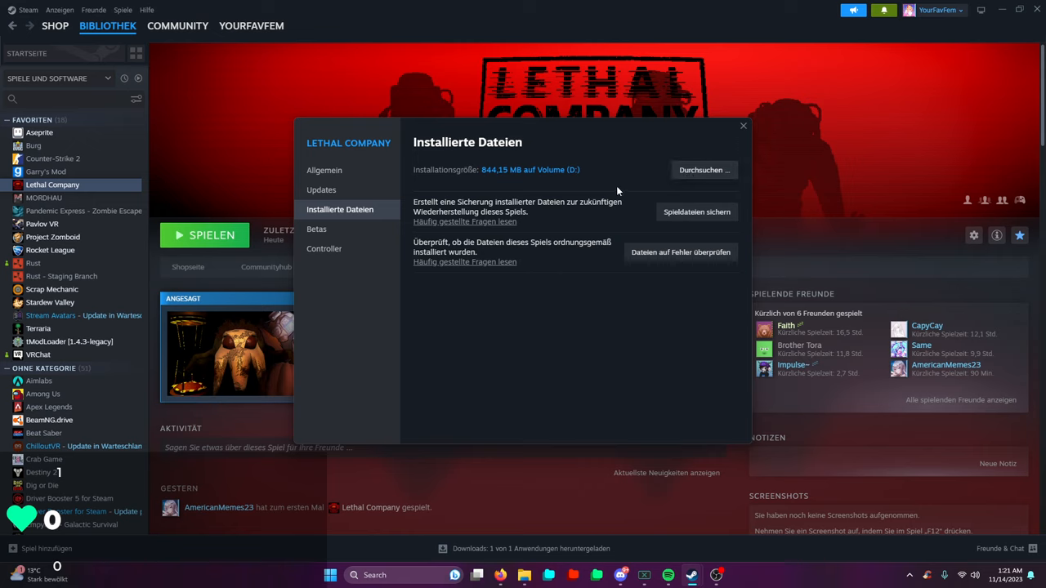
{"action": "mouse_move", "coordinate": [684, 162]}
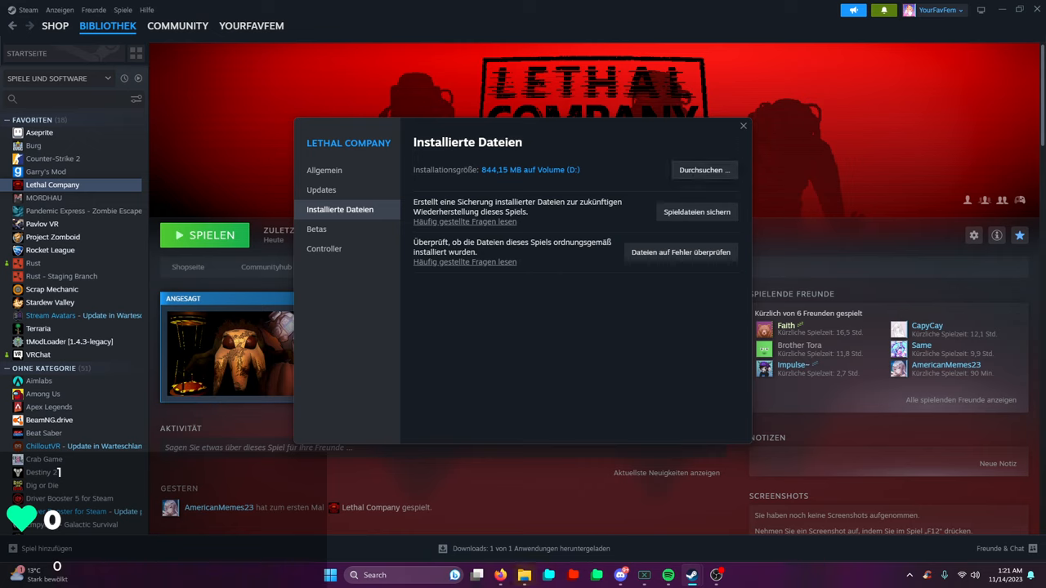
{"action": "left_click", "coordinate": [743, 124]}
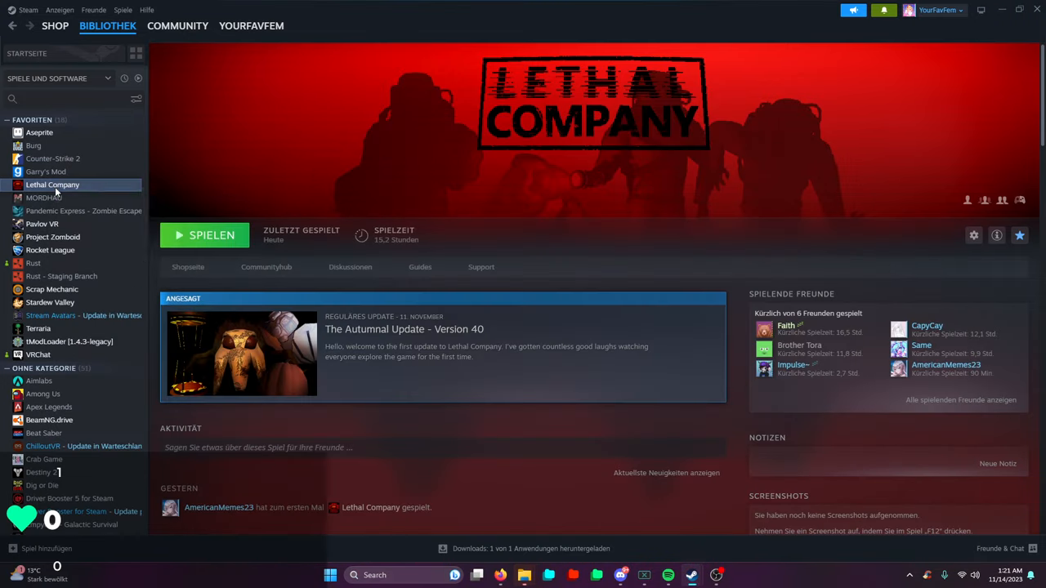
Step: Extract BepInEx_x64_5.4.22.0.zip in Downloads into its own suggested folder
{"action": "left_click", "coordinate": [974, 235]}
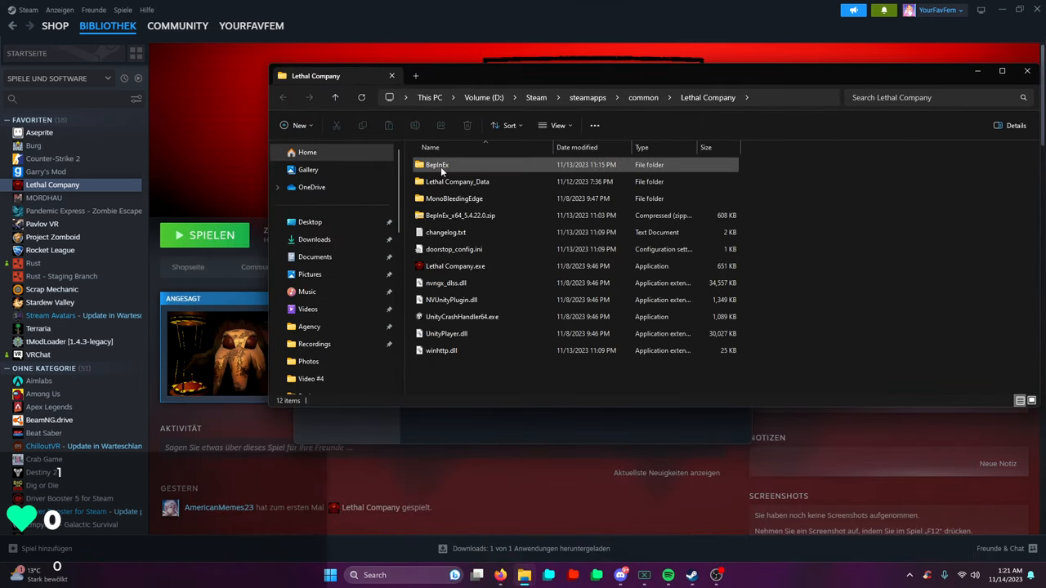
{"action": "left_click", "coordinate": [438, 163]}
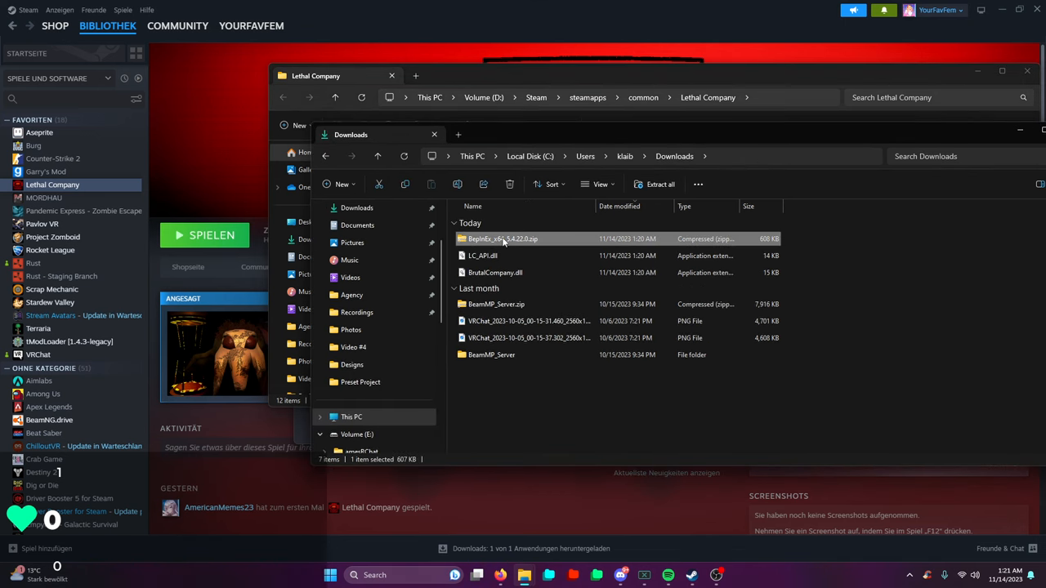
{"action": "right_click", "coordinate": [502, 238]}
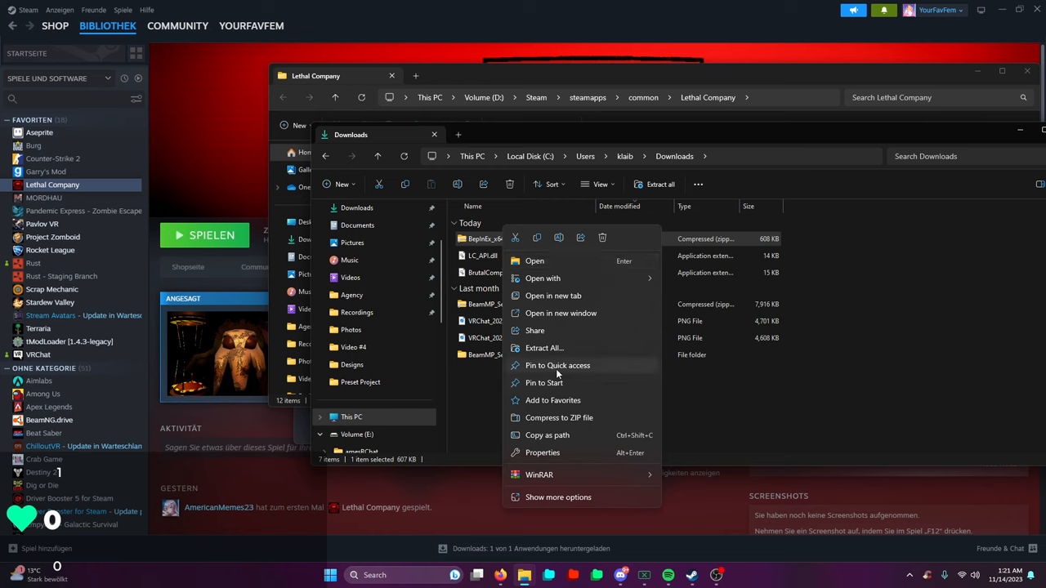
{"action": "left_click", "coordinate": [542, 347]}
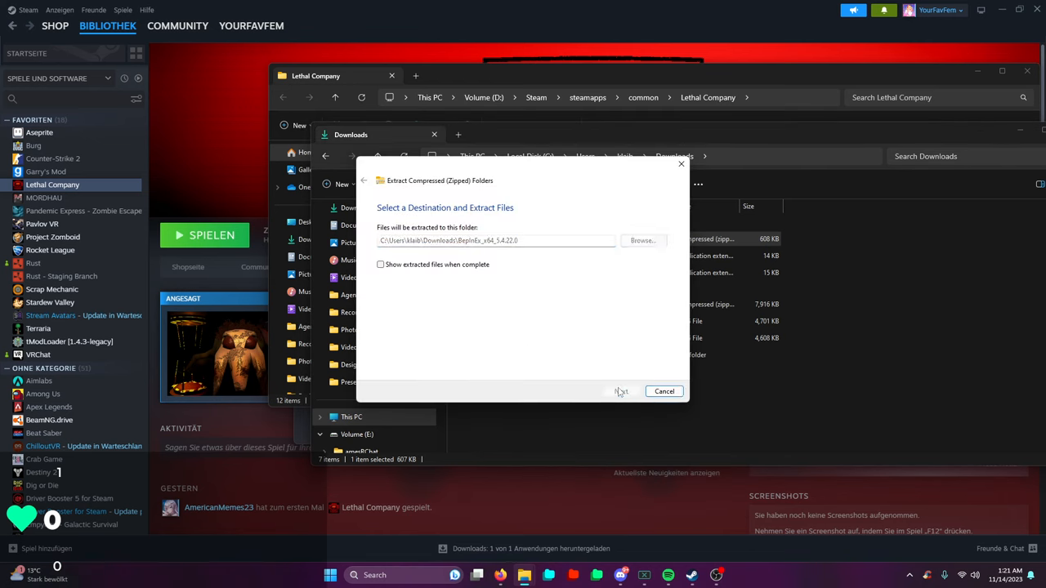
{"action": "left_click", "coordinate": [622, 391]}
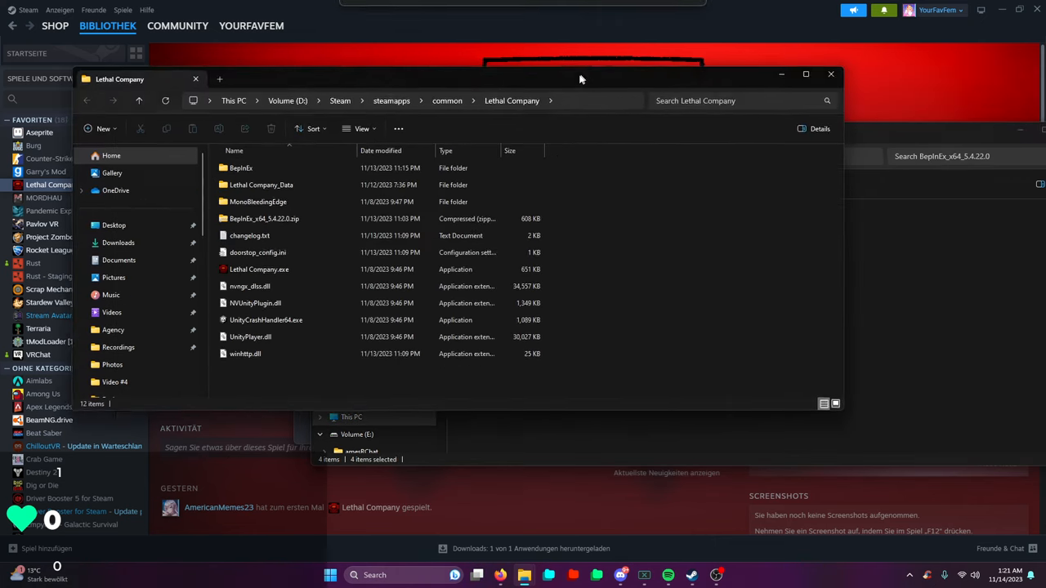
Step: Navigate from the extracted BepInEx package into Lethal Company's BepInEx plugins folder
{"action": "left_click", "coordinate": [260, 183]}
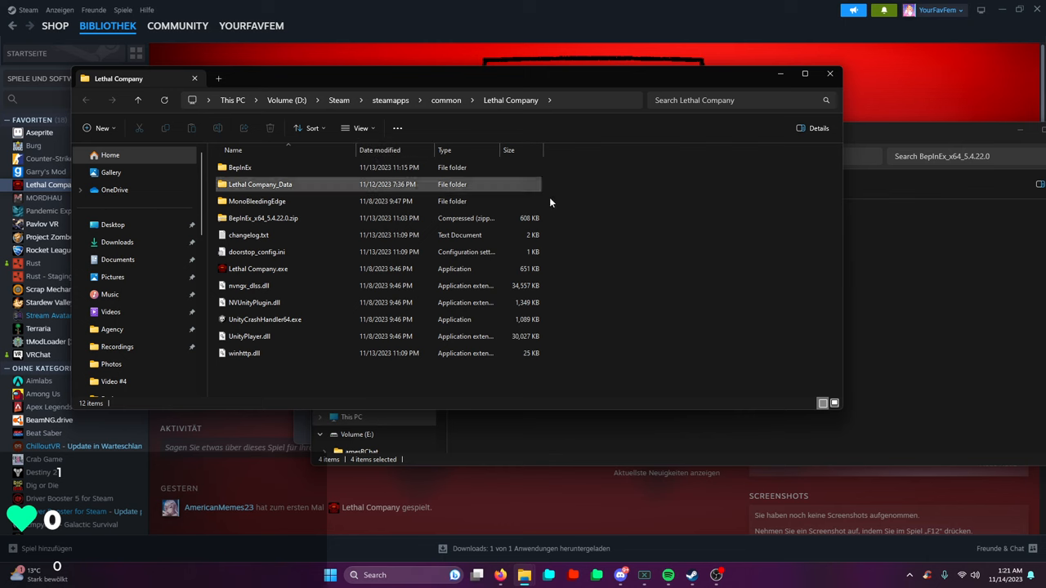
{"action": "double_click", "coordinate": [238, 167]}
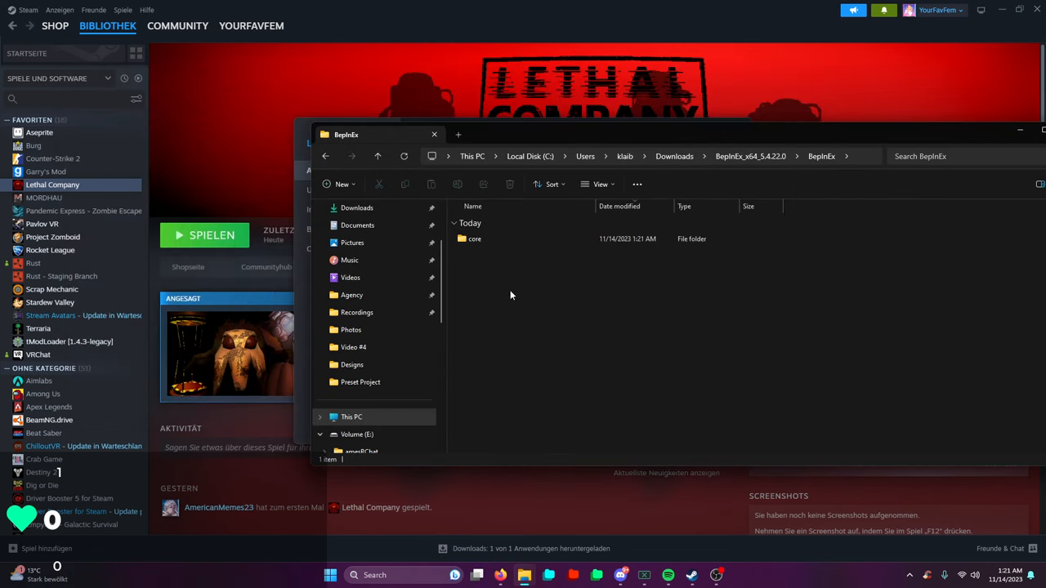
{"action": "double_click", "coordinate": [474, 239]}
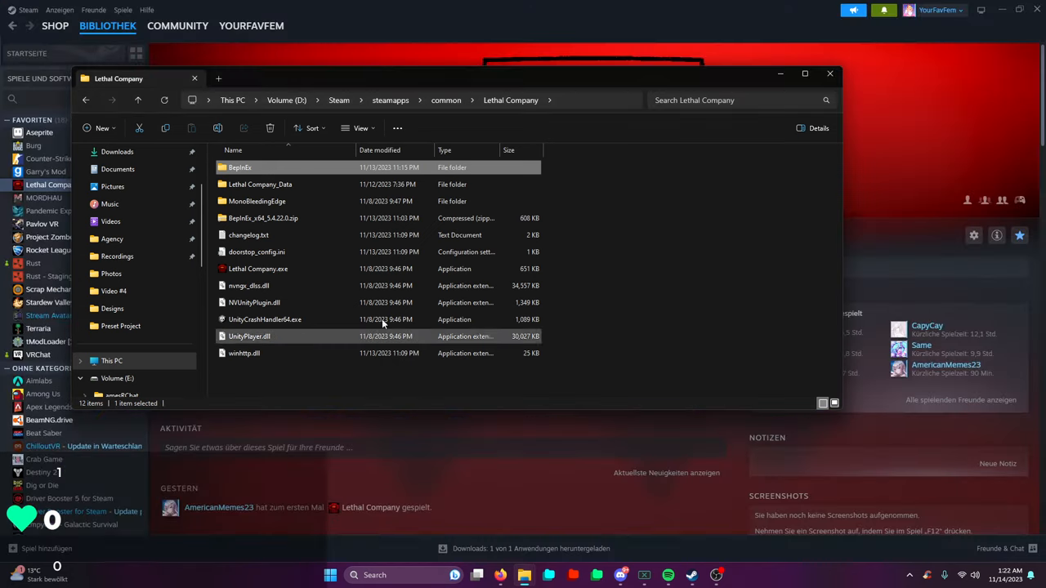
{"action": "double_click", "coordinate": [238, 167]}
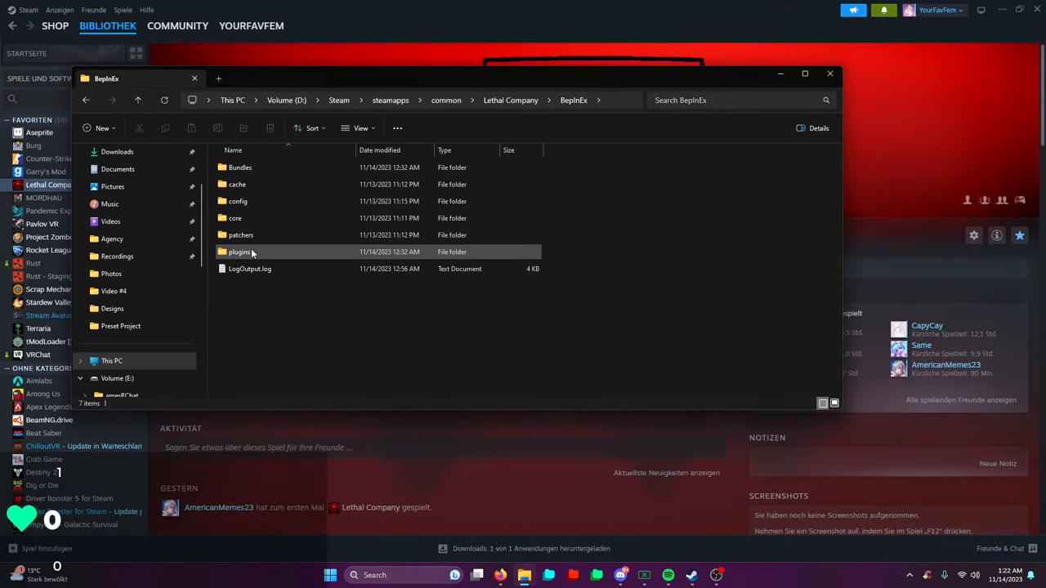
{"action": "double_click", "coordinate": [239, 252]}
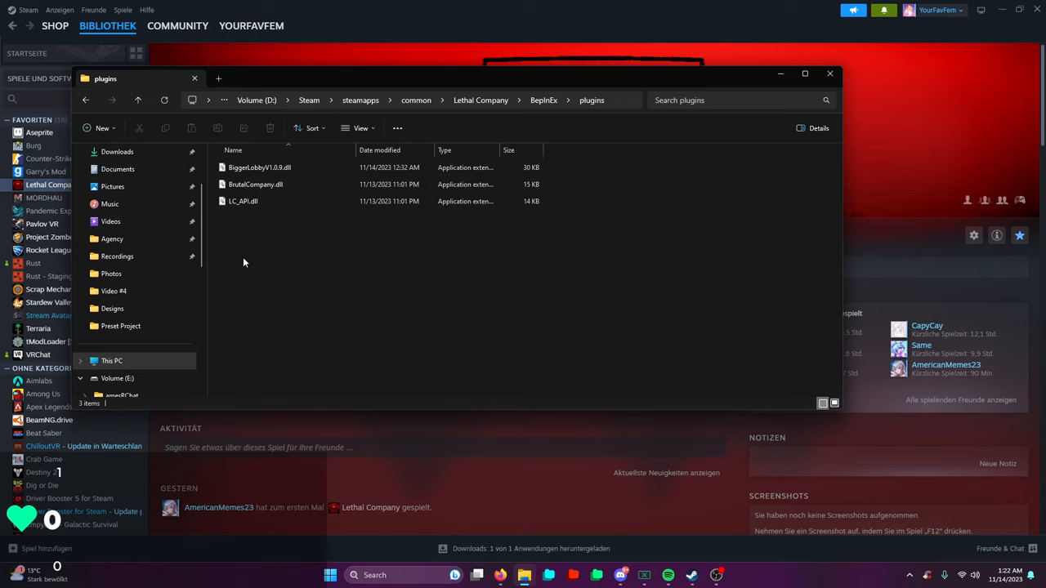
Step: Select LC_API.dll, BrutalCompany.dll and BiggerLobbyV1.0.8.dll in turn to show them
{"action": "left_click", "coordinate": [242, 201]}
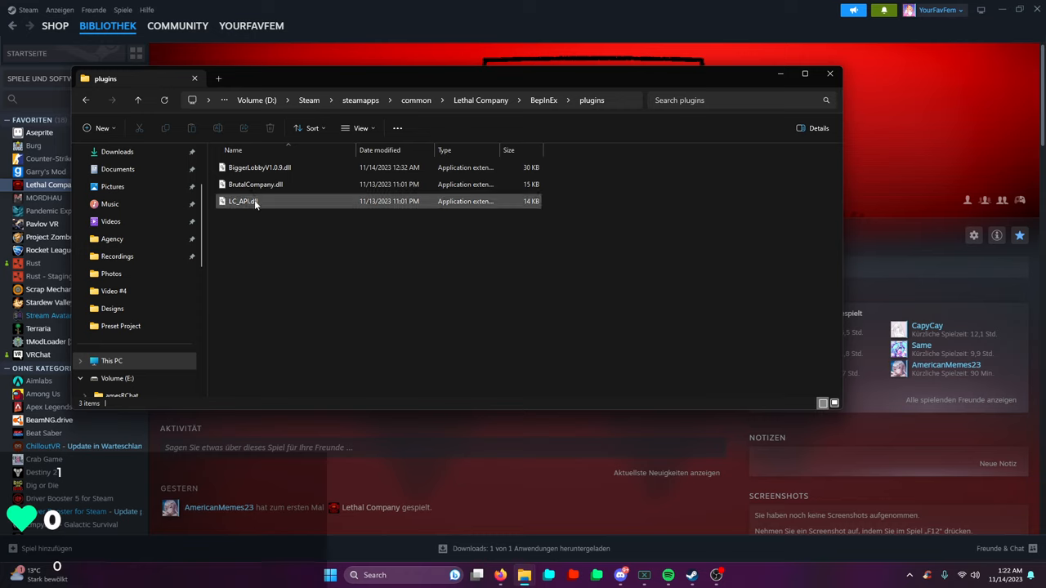
{"action": "left_click", "coordinate": [255, 183]}
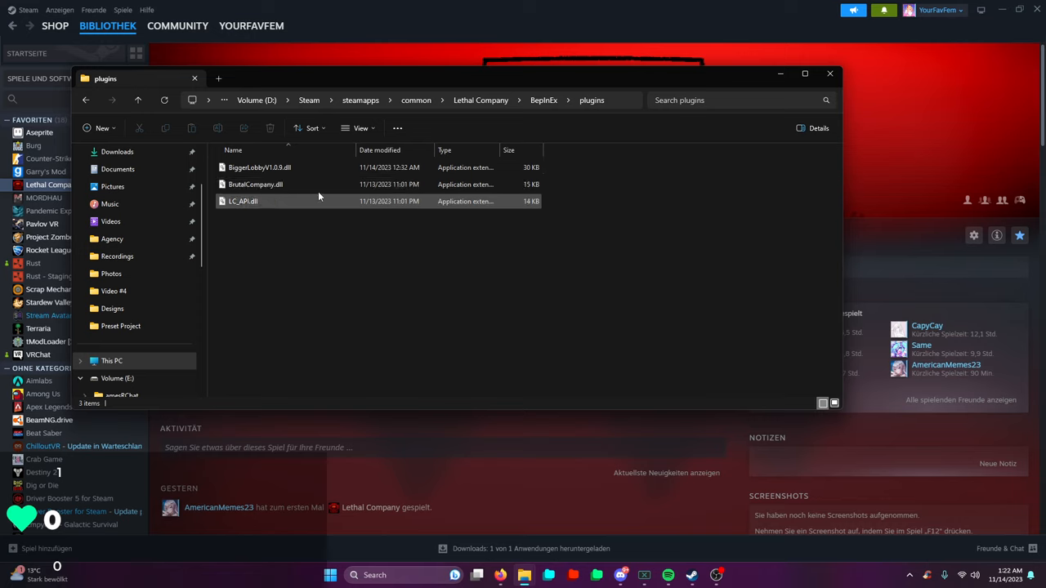
{"action": "left_click", "coordinate": [255, 184]}
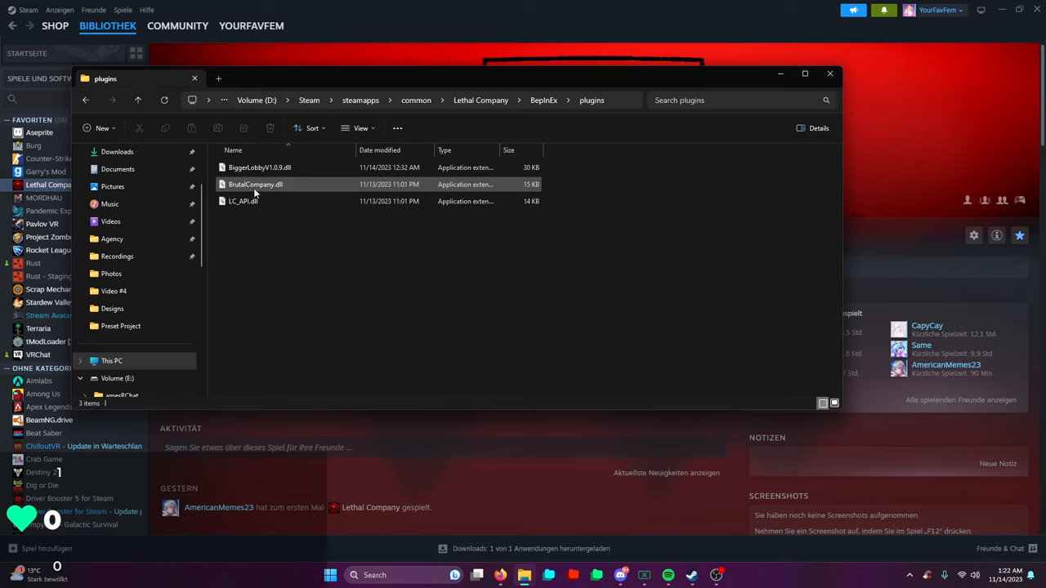
{"action": "mouse_move", "coordinate": [255, 183]}
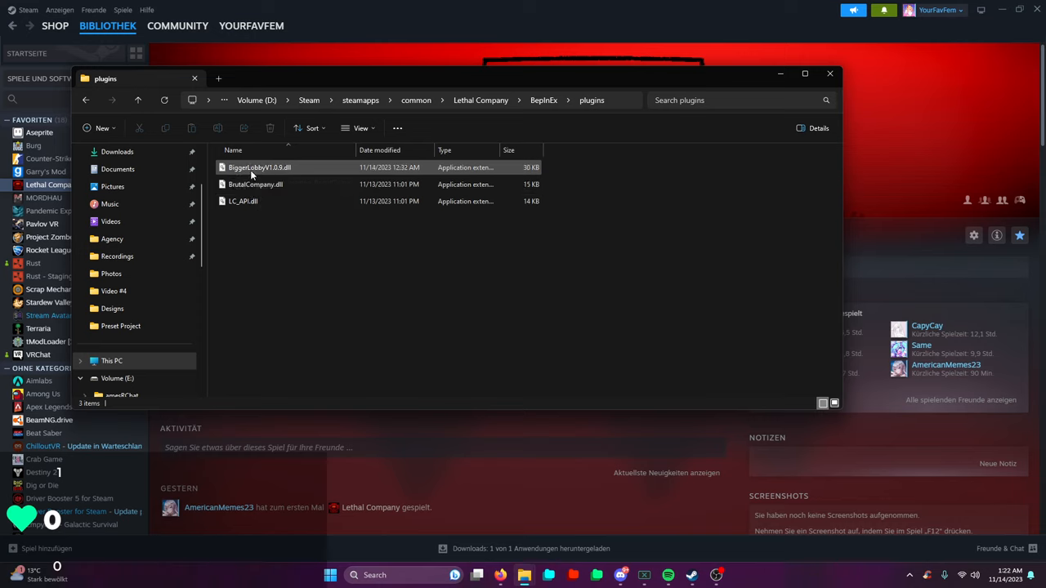
{"action": "left_click", "coordinate": [255, 184]}
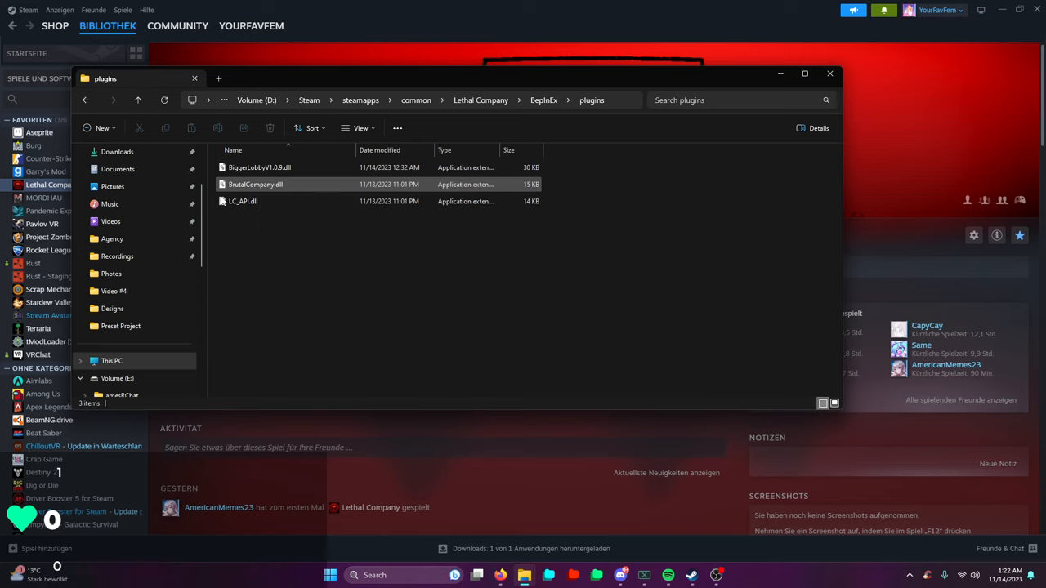
{"action": "mouse_move", "coordinate": [242, 202]}
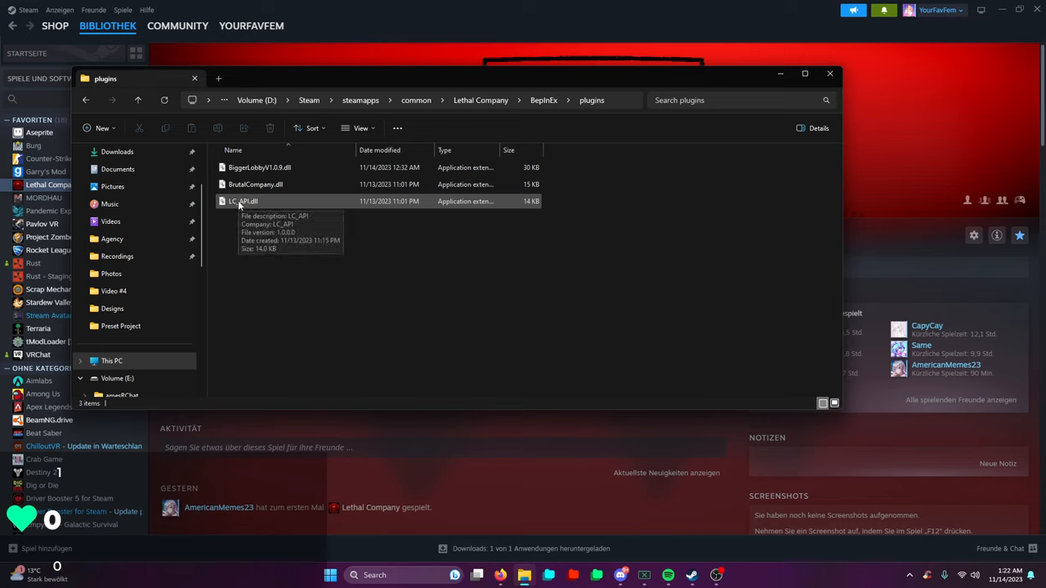
{"action": "mouse_move", "coordinate": [363, 245]}
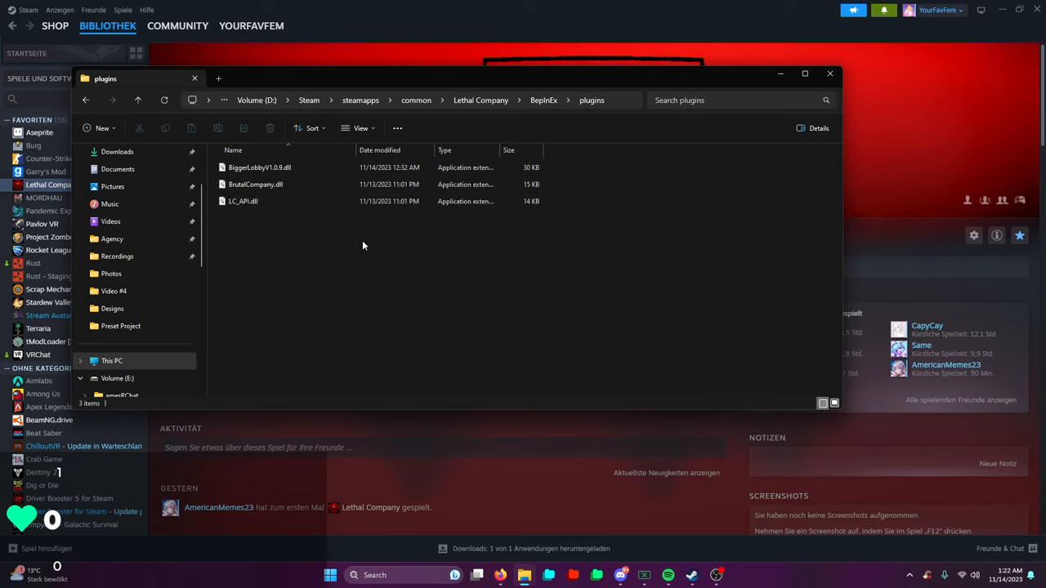
{"action": "left_click", "coordinate": [260, 167]}
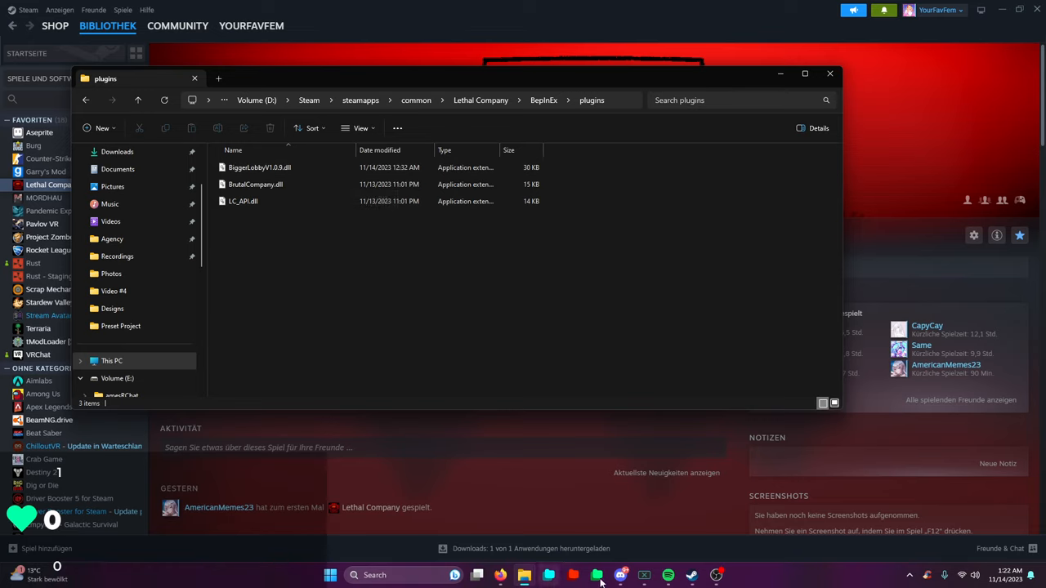
{"action": "mouse_move", "coordinate": [523, 575]}
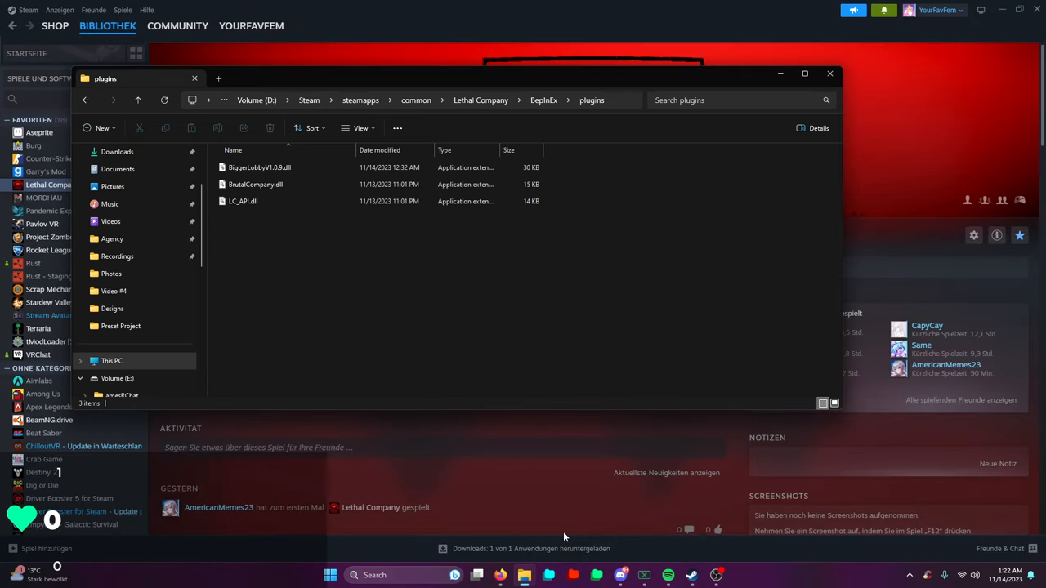
{"action": "mouse_move", "coordinate": [537, 471]}
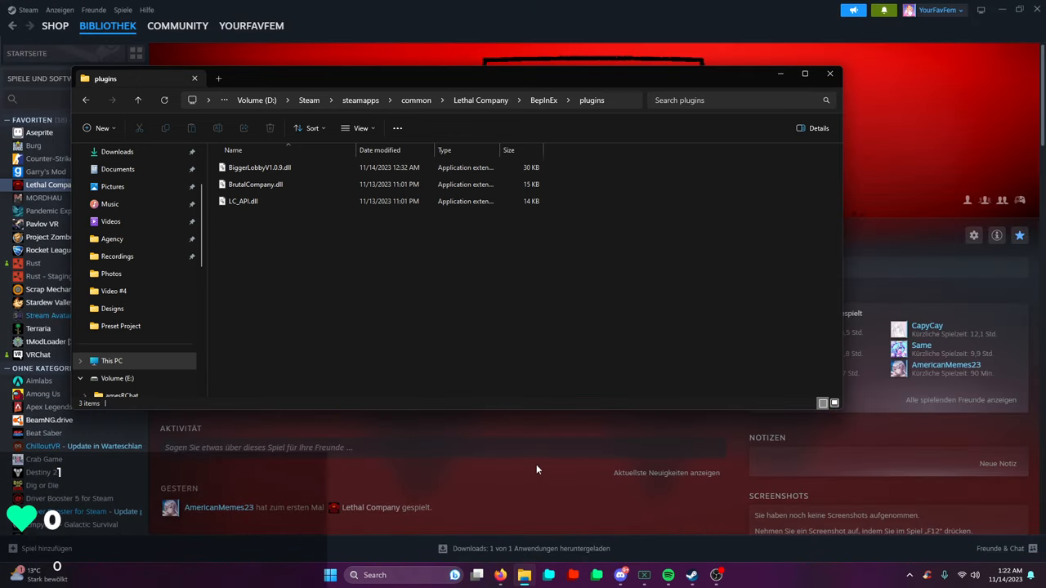
{"action": "left_click", "coordinate": [242, 201]}
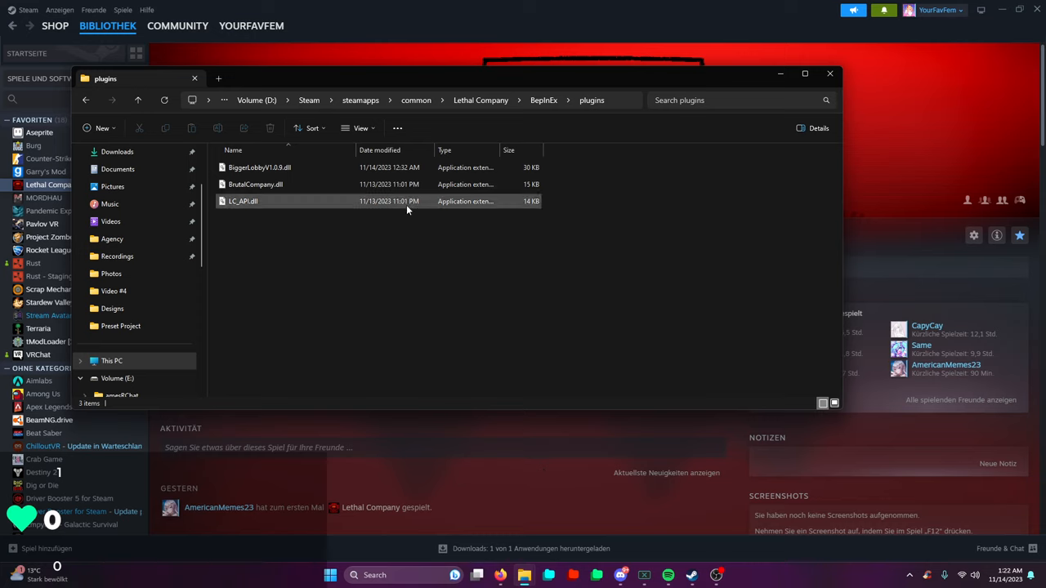
{"action": "mouse_move", "coordinate": [407, 205]}
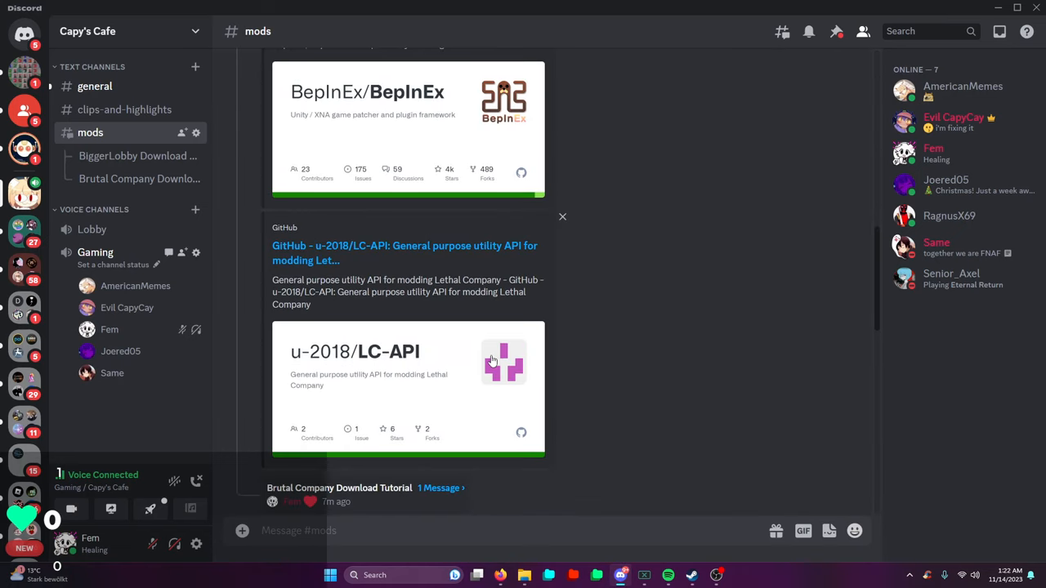
Step: Open the moddb.com/mods/biggerlobby link from the #mods channel install guide
{"action": "scroll", "scroll_direction": "down", "scroll_amount": 3}
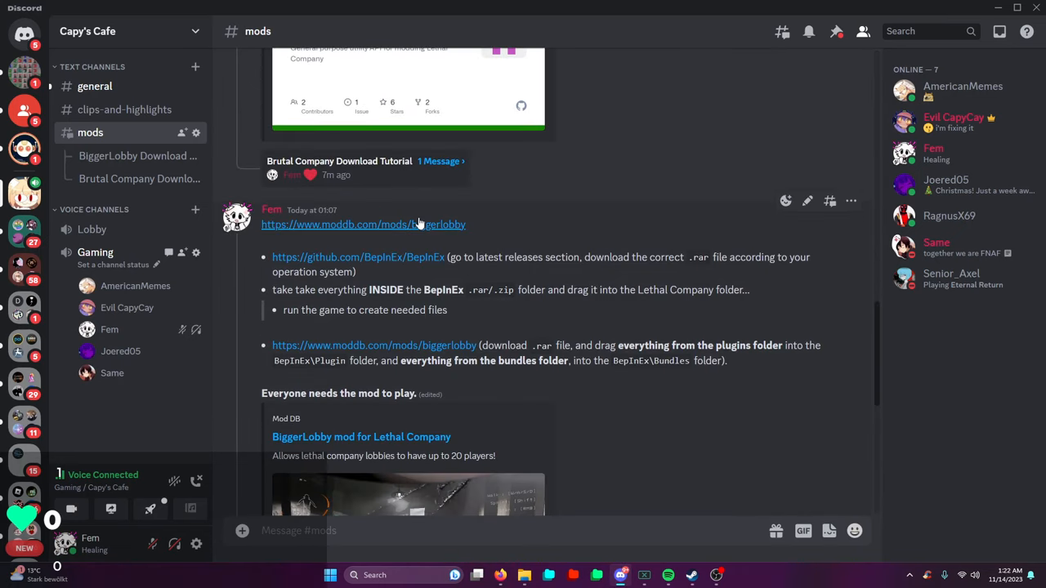
{"action": "mouse_move", "coordinate": [400, 232]}
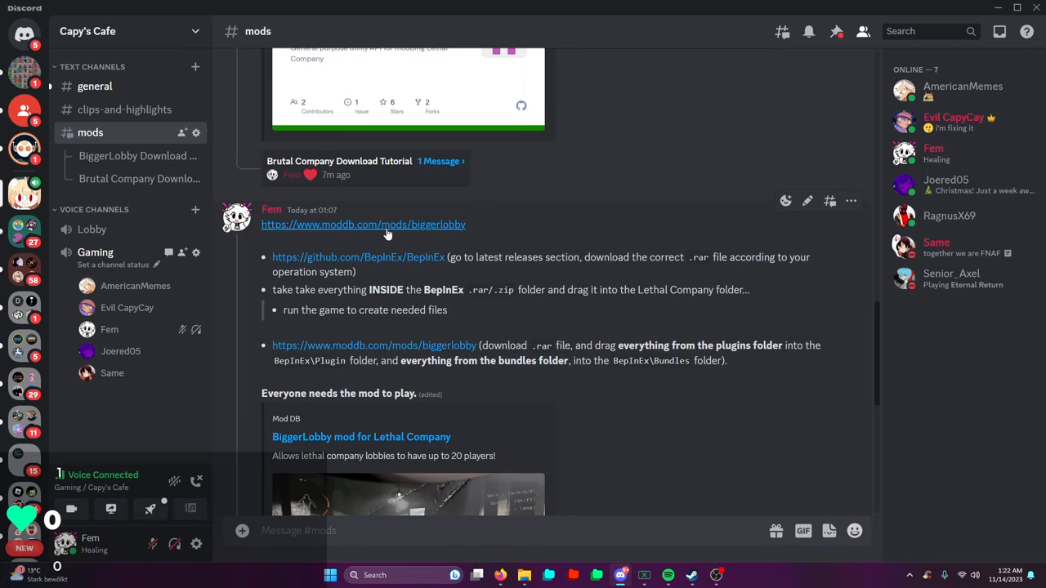
{"action": "left_click", "coordinate": [363, 224]}
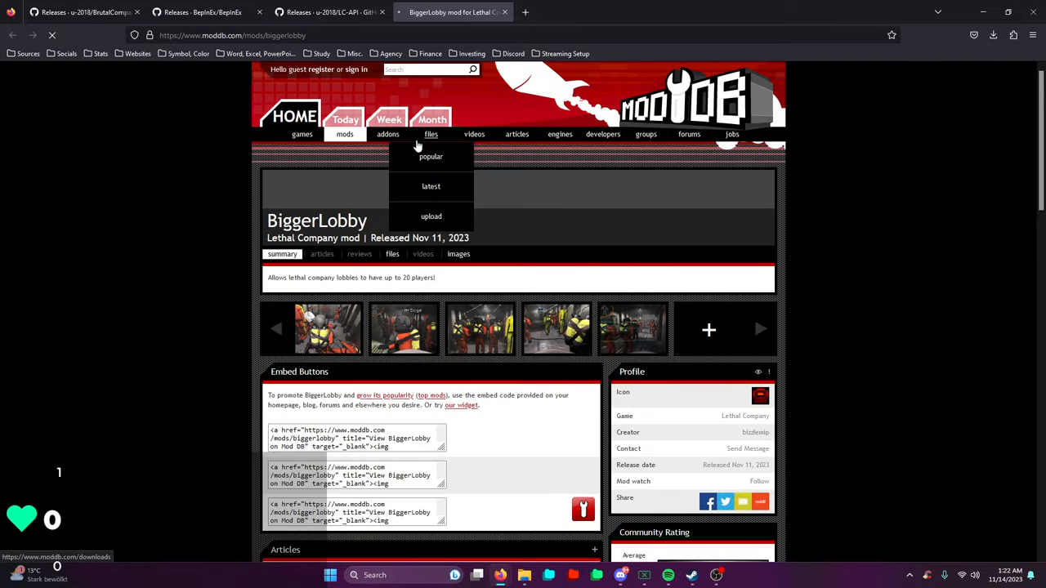
Step: Download BiggerLobbyV1.0.9.rar from ModDB Files and search Google for 'rar to zip'
{"action": "scroll", "scroll_direction": "down", "scroll_amount": 3}
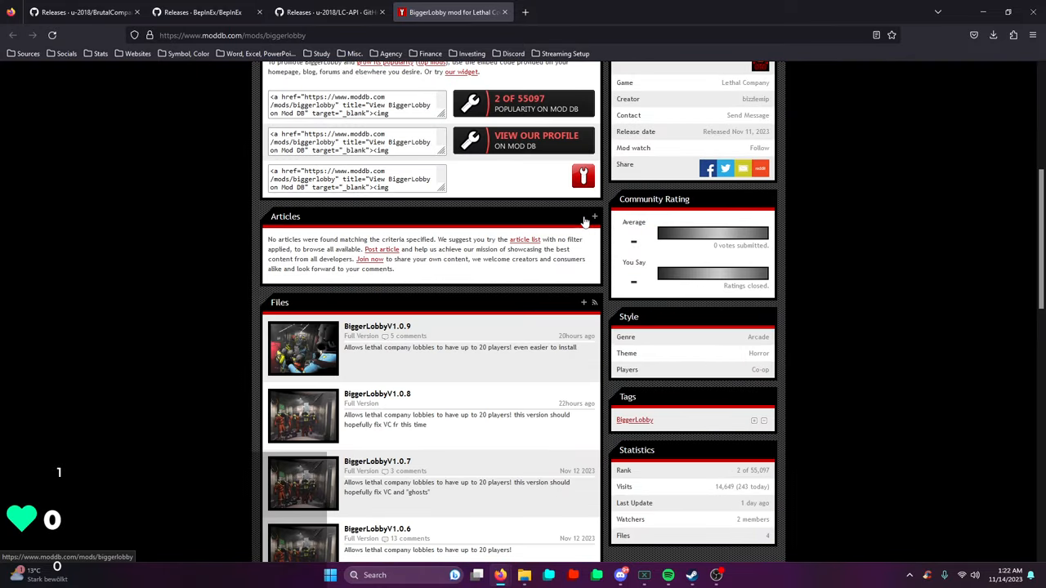
{"action": "scroll", "scroll_direction": "down", "scroll_amount": 3}
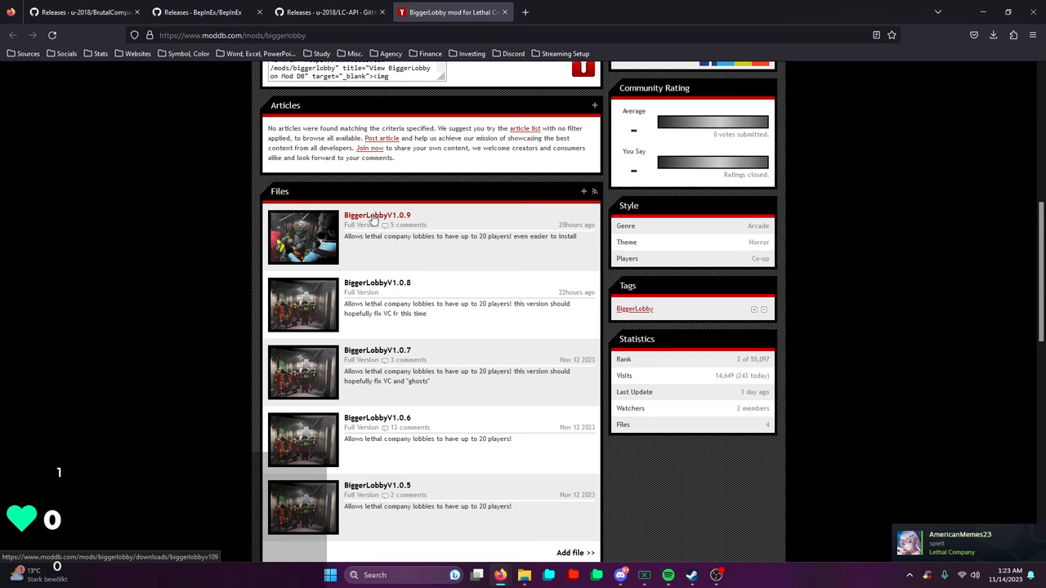
{"action": "left_click", "coordinate": [376, 216]}
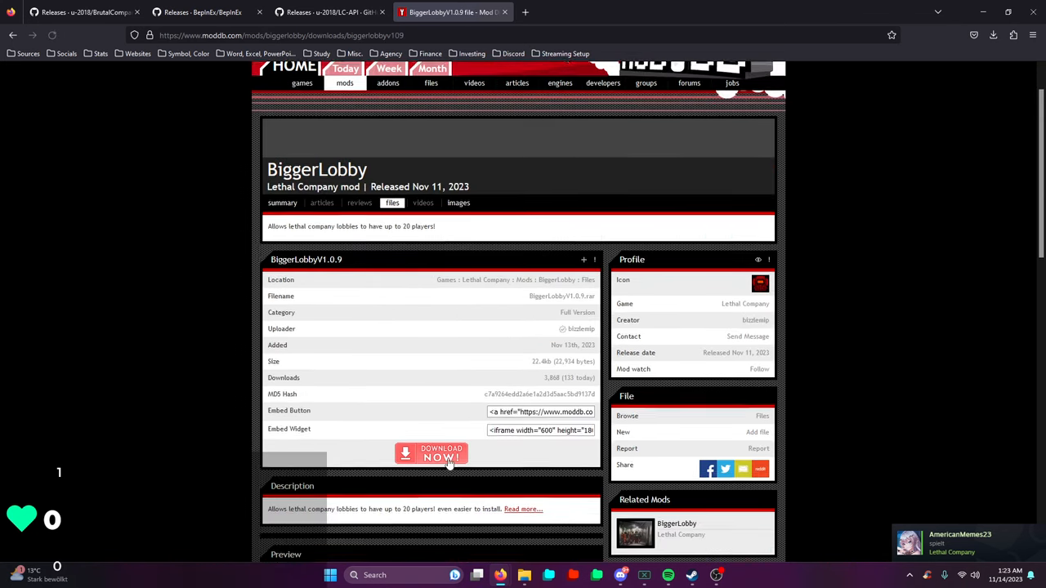
{"action": "left_click", "coordinate": [431, 454]}
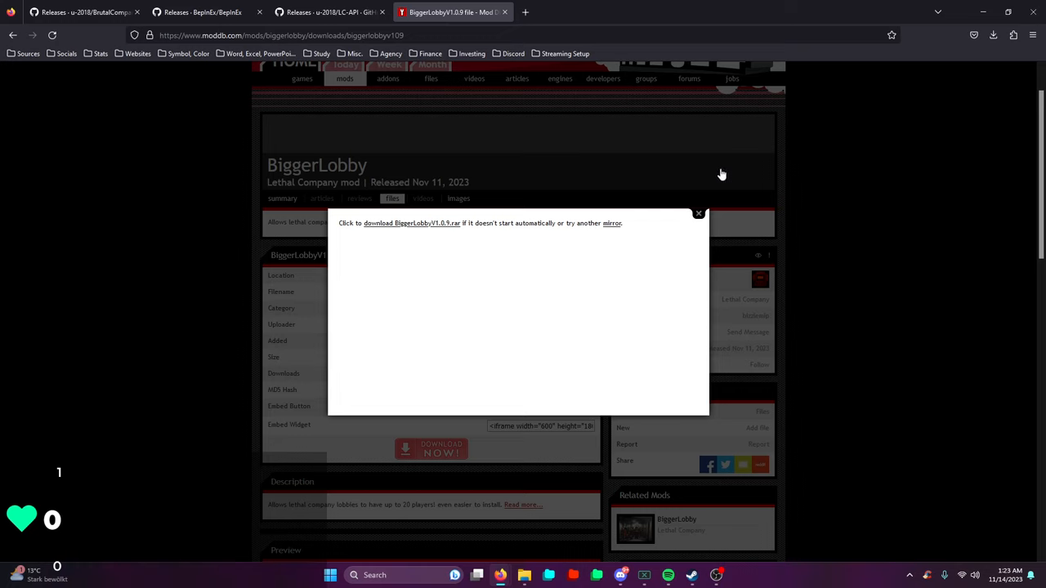
{"action": "left_click", "coordinate": [994, 36]}
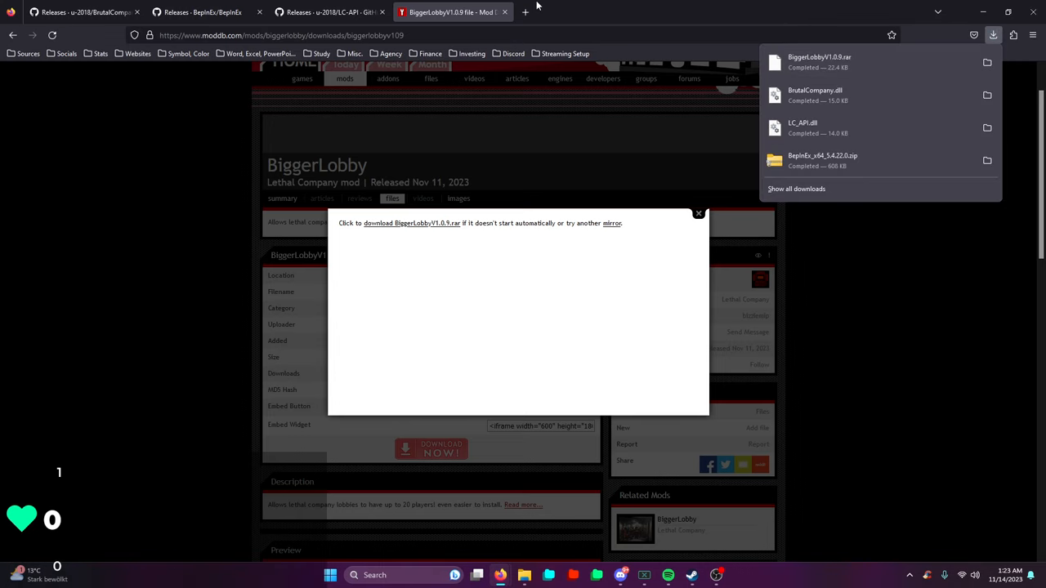
{"action": "type", "text": "rar to zip"}
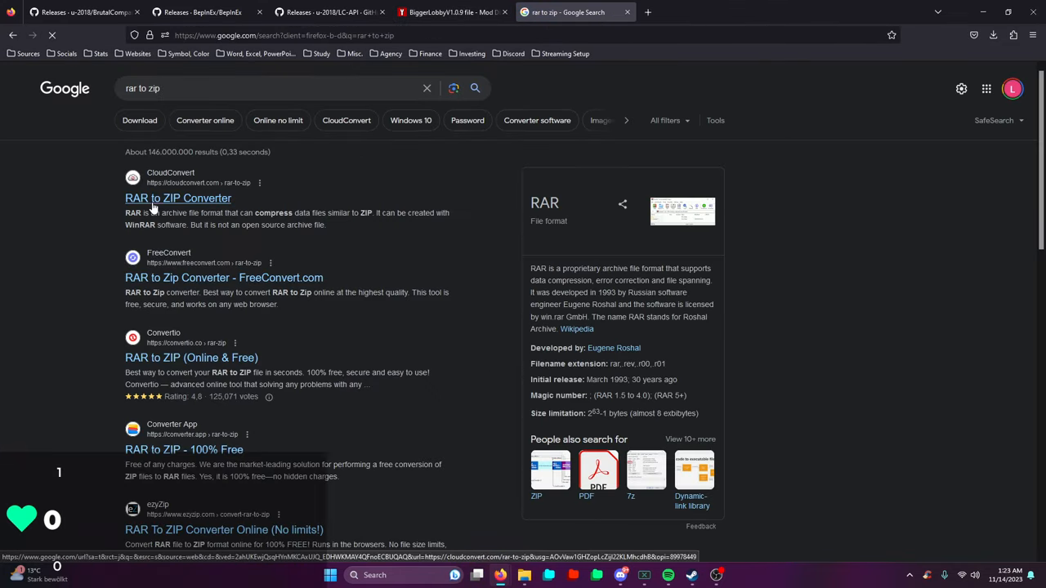
Step: Open the CloudConvert RAR to ZIP converter from the search results
{"action": "left_click", "coordinate": [177, 198]}
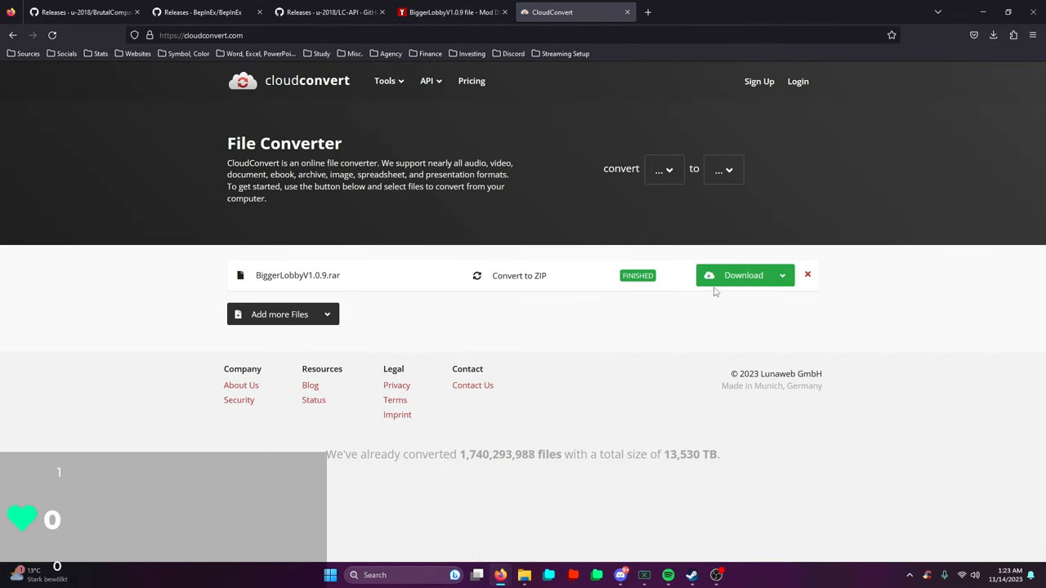
{"action": "mouse_move", "coordinate": [742, 275]}
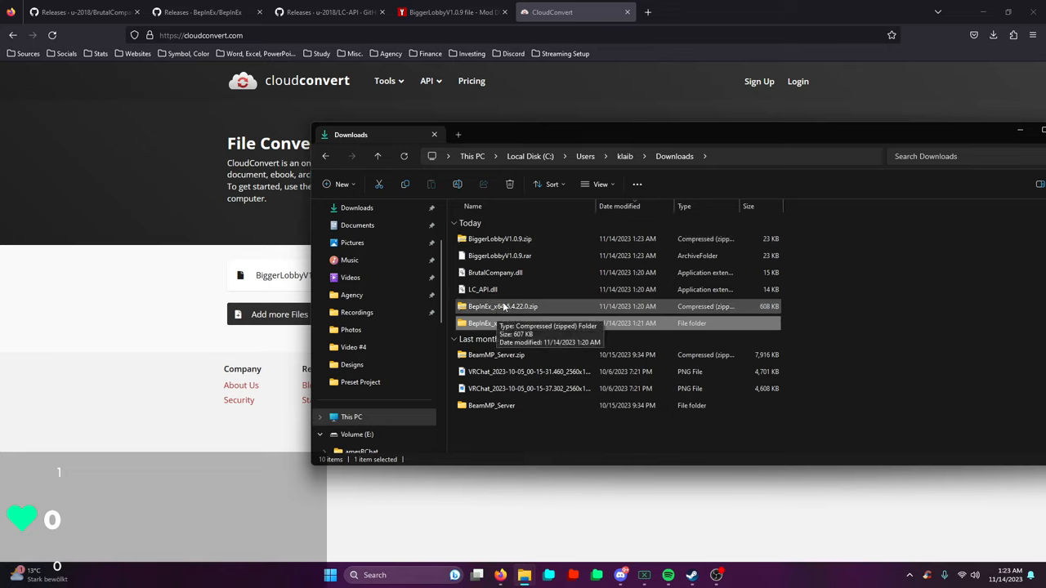
Step: Browse BiggerLobbyV1.0.9.zip's BepInEx plugins and Bundles folders, then return to the game's plugins window
{"action": "double_click", "coordinate": [500, 239]}
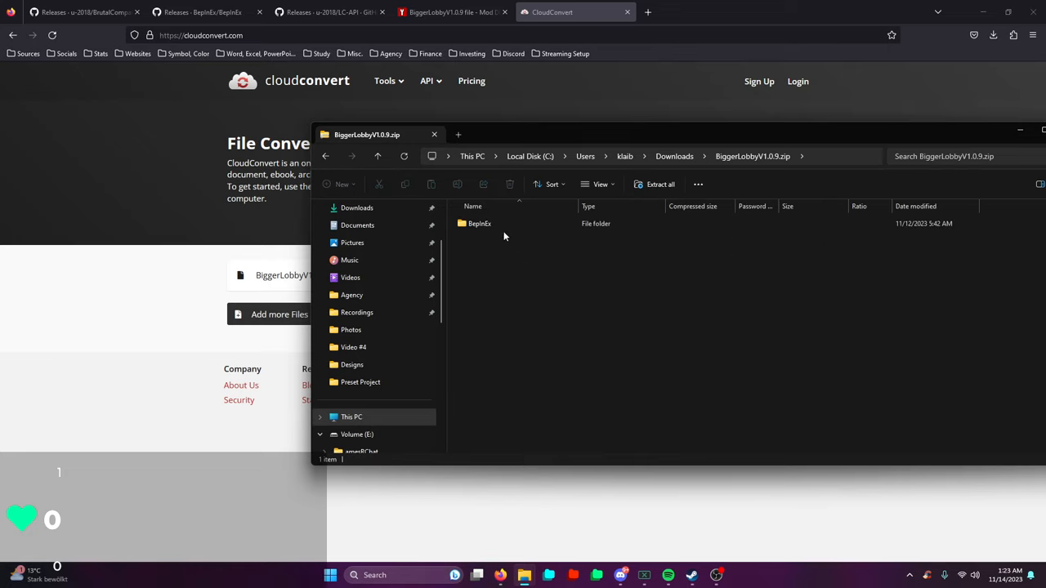
{"action": "left_click", "coordinate": [479, 223]}
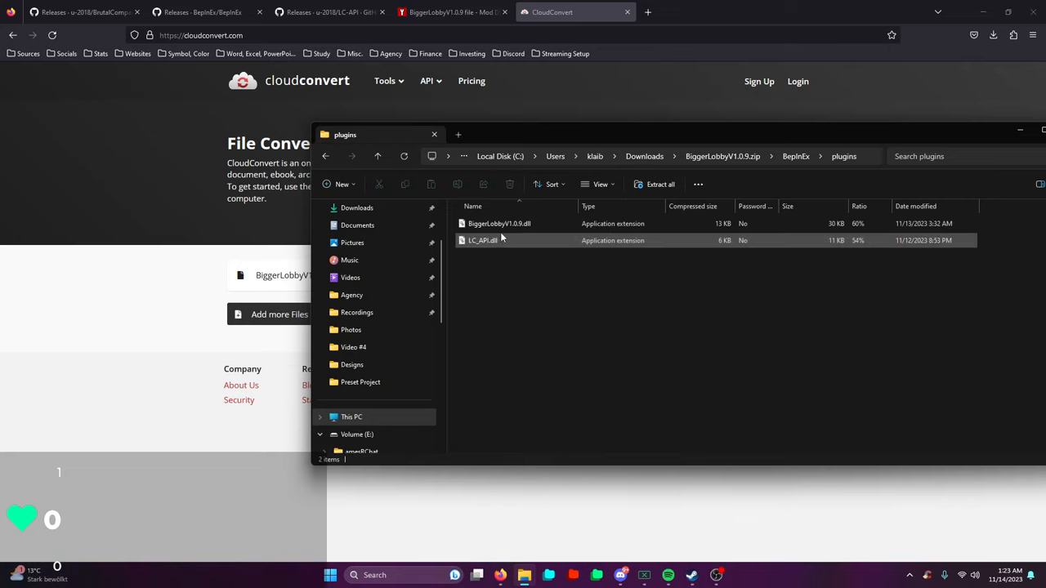
{"action": "left_click", "coordinate": [500, 222]}
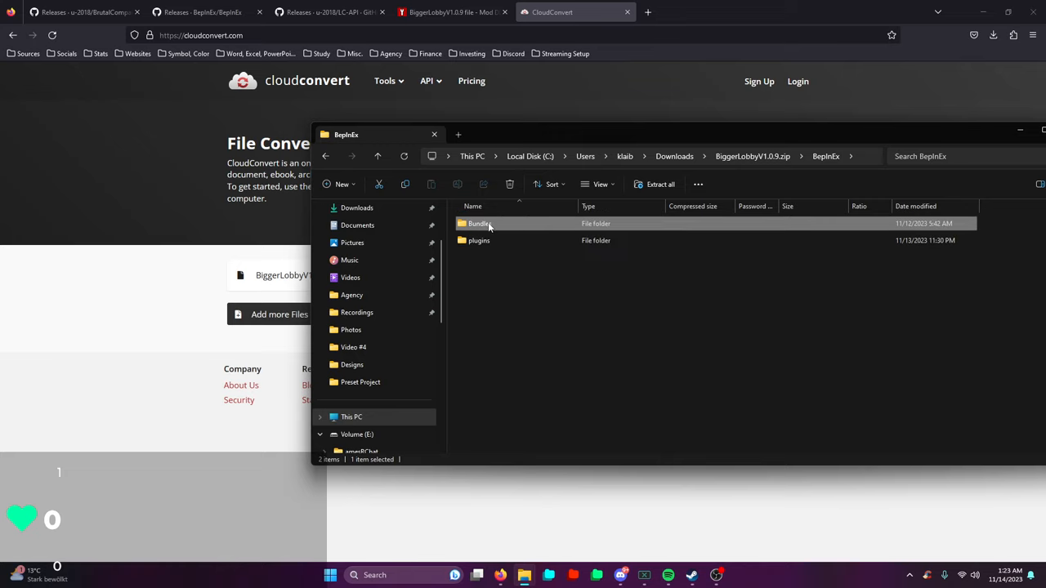
{"action": "double_click", "coordinate": [479, 222]}
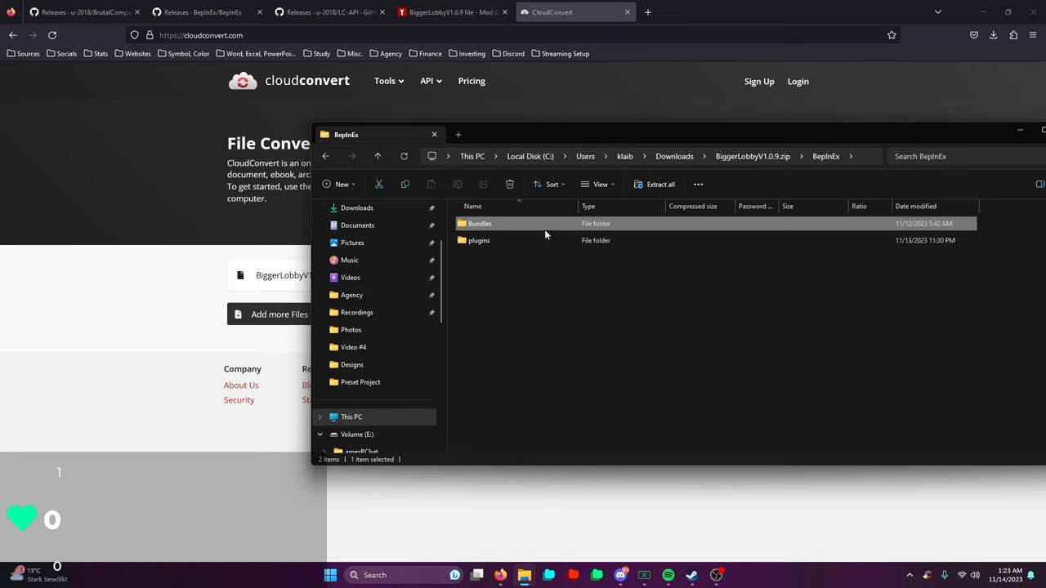
{"action": "double_click", "coordinate": [481, 222]}
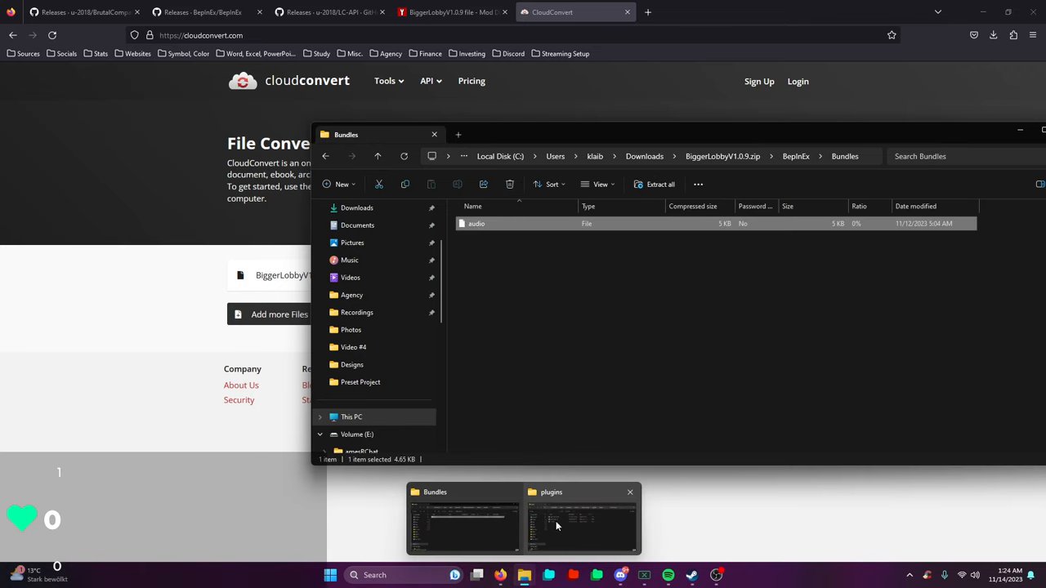
{"action": "left_click", "coordinate": [580, 520]}
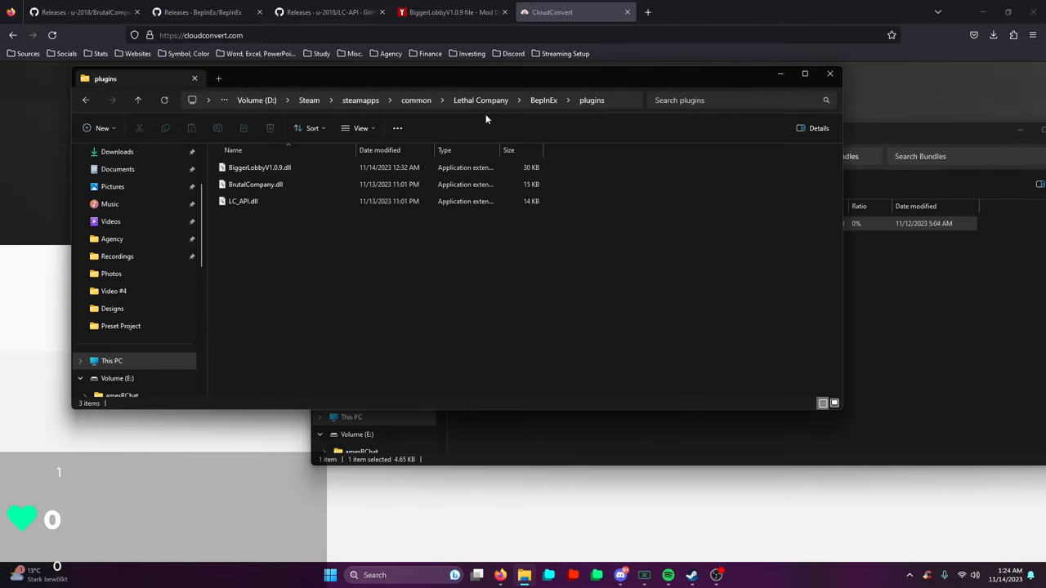
Step: Go up to the game's BepInEx folder and open its Bundles folder holding the audio file
{"action": "left_click", "coordinate": [543, 100]}
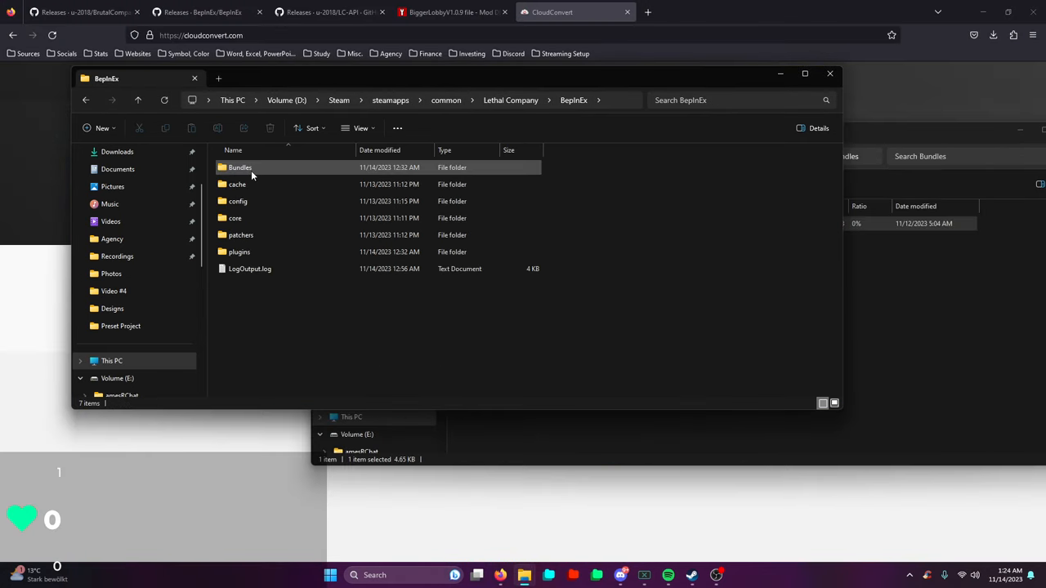
{"action": "double_click", "coordinate": [240, 166]}
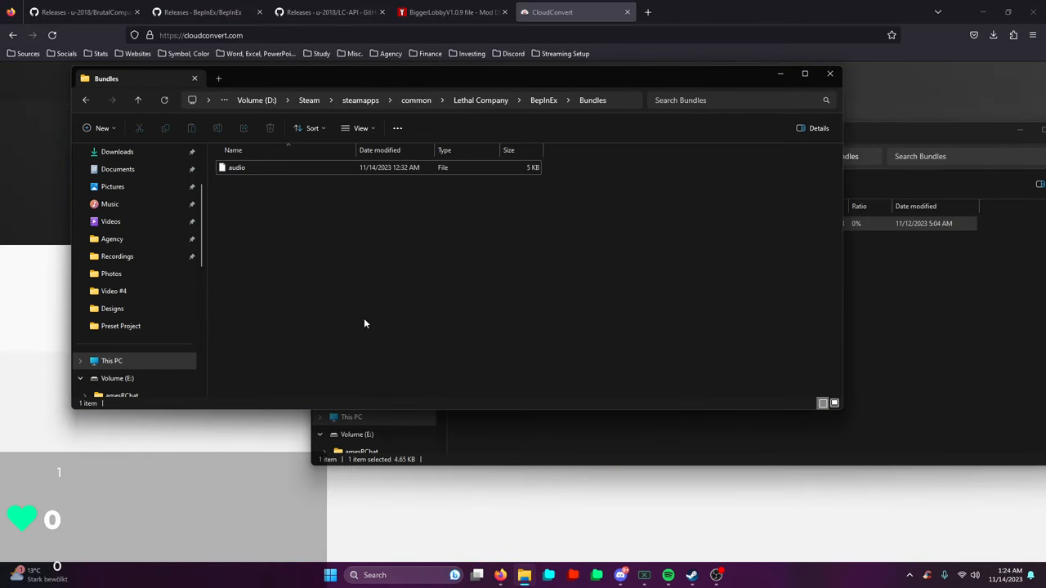
{"action": "mouse_move", "coordinate": [249, 456]}
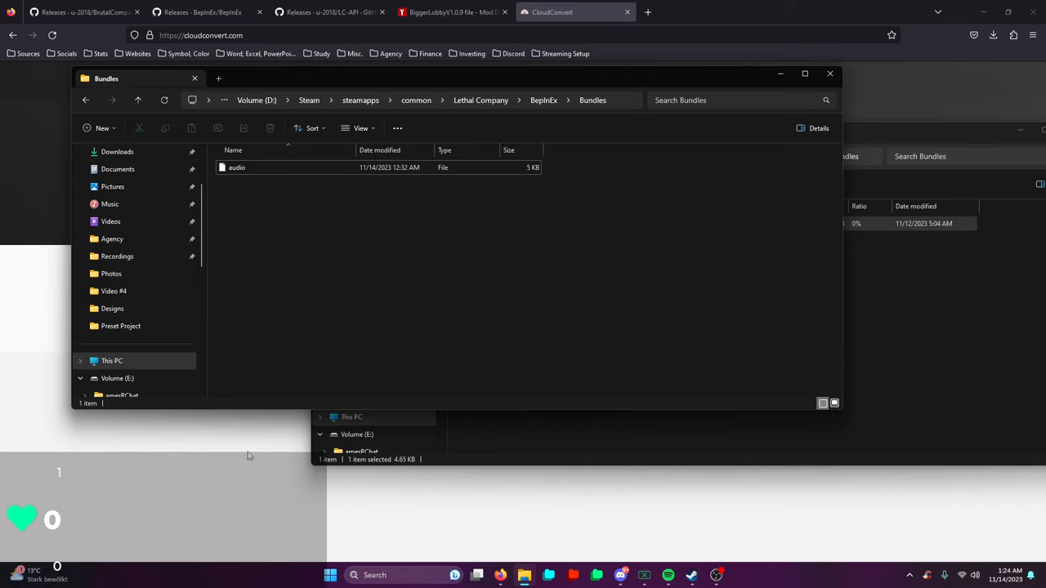